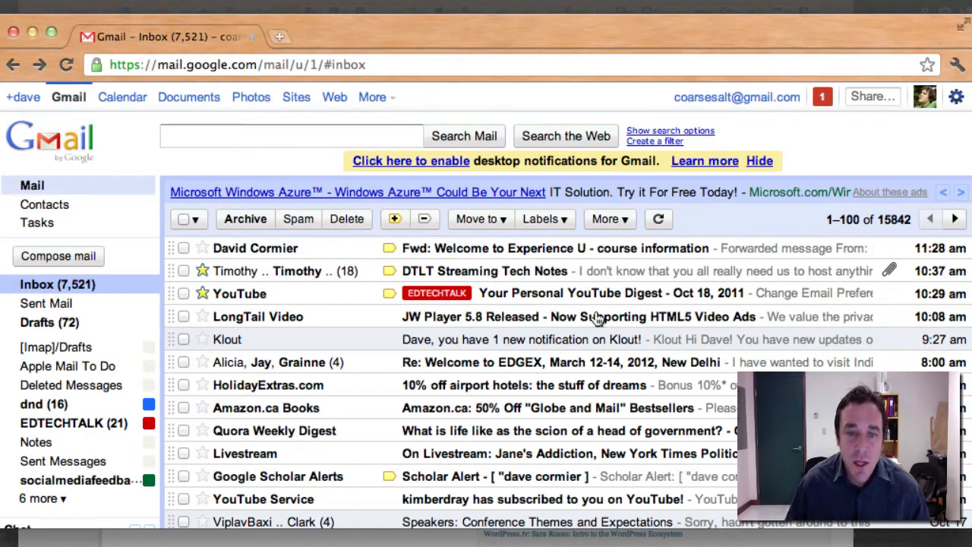
{"action": "mouse_move", "coordinate": [453, 258]}
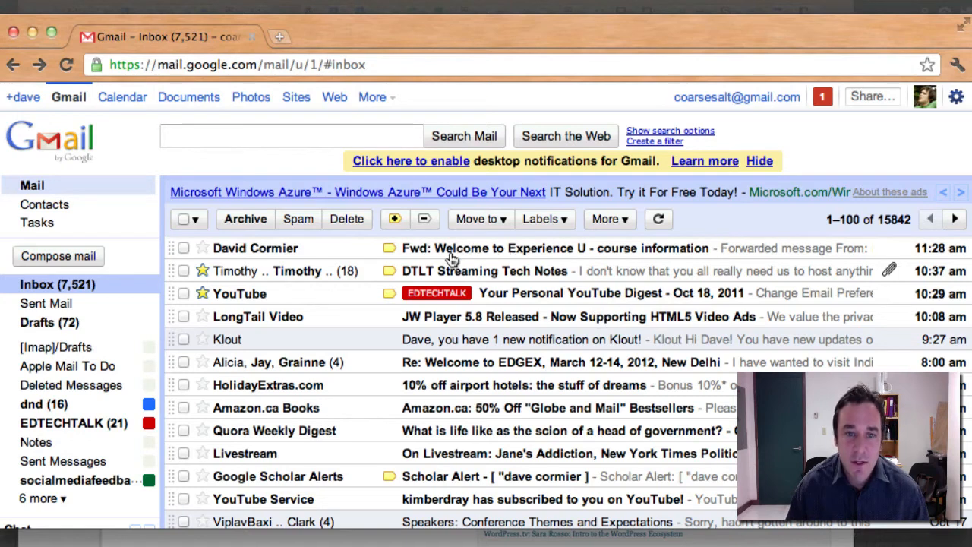
{"action": "mouse_move", "coordinate": [574, 259]}
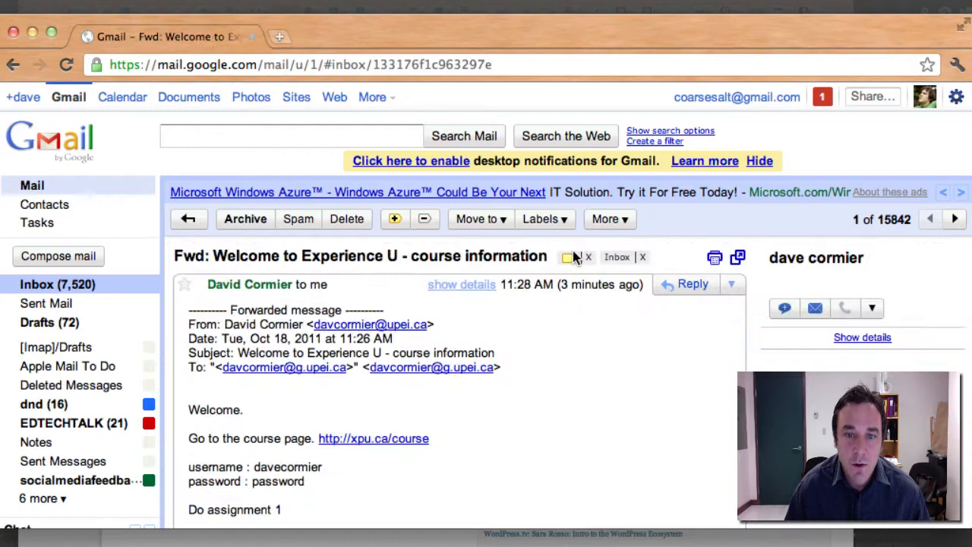
Read down the forwarded 'Welcome to Experience U' email for the course link and login details.
{"action": "scroll", "scroll_direction": "down", "scroll_amount": 3}
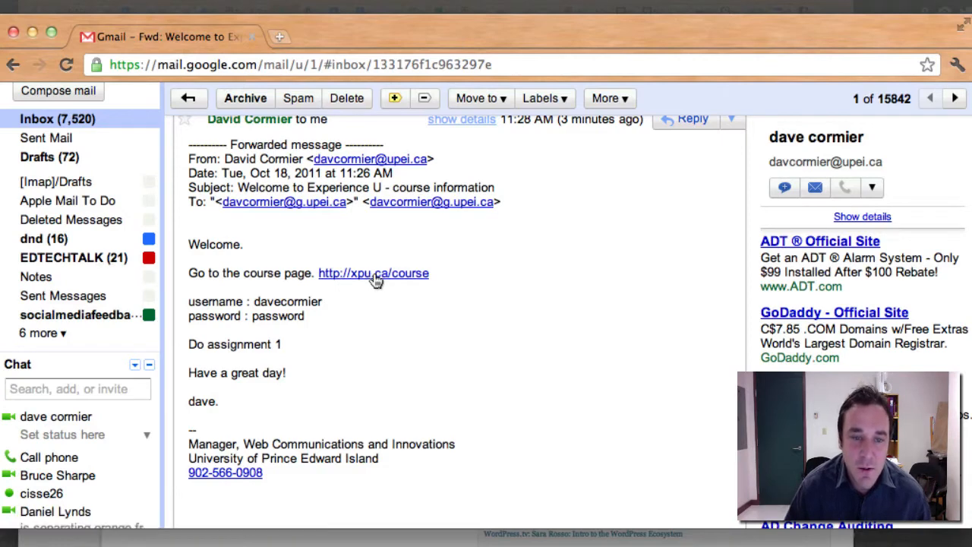
{"action": "left_click", "coordinate": [374, 274]}
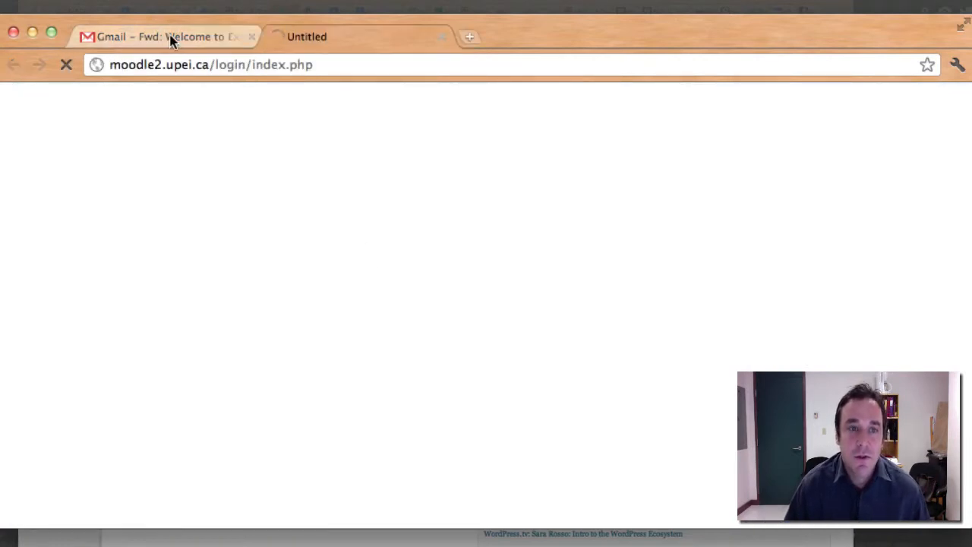
{"action": "left_click", "coordinate": [164, 36]}
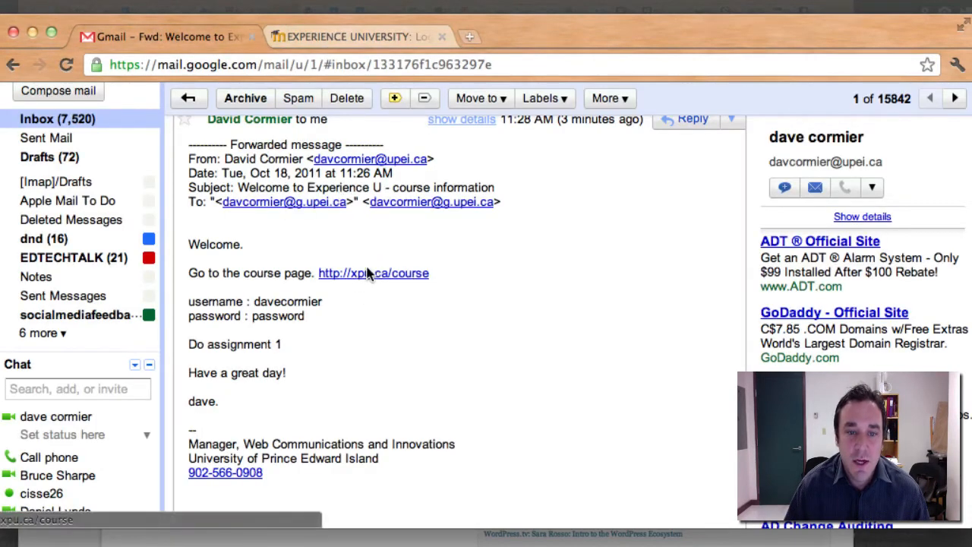
{"action": "mouse_move", "coordinate": [374, 282]}
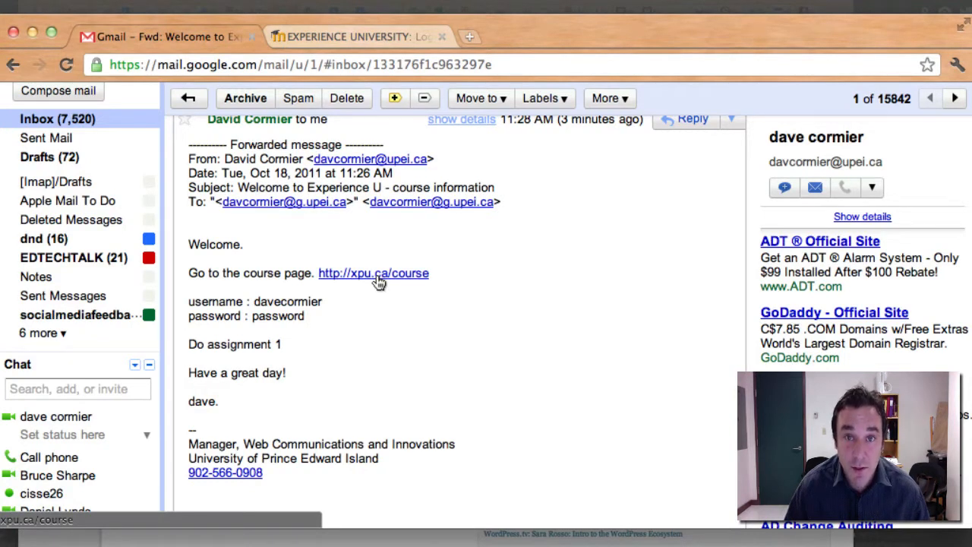
{"action": "mouse_move", "coordinate": [307, 322]}
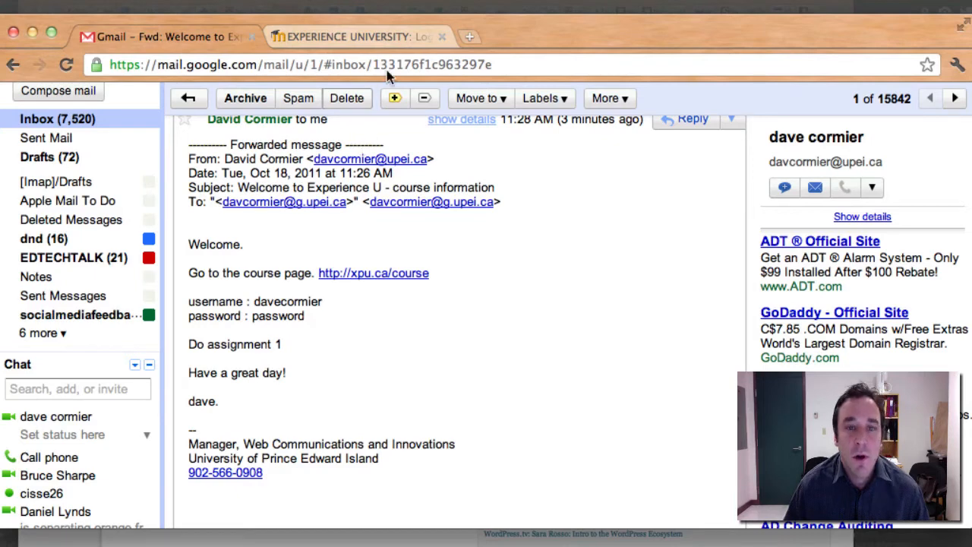
Log into the Experience University site as 'davecormier' with the emailed password.
{"action": "left_click", "coordinate": [357, 37]}
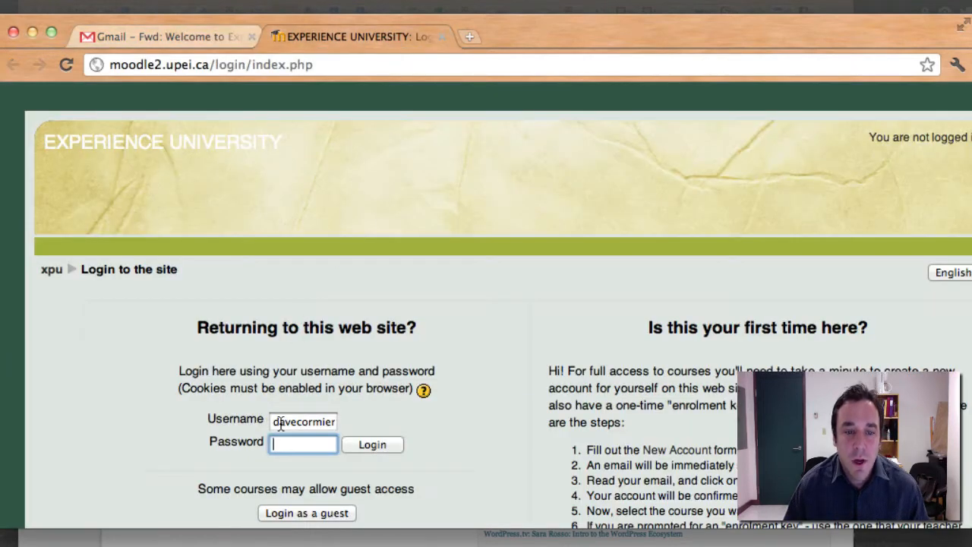
{"action": "type", "text": "davecormier"}
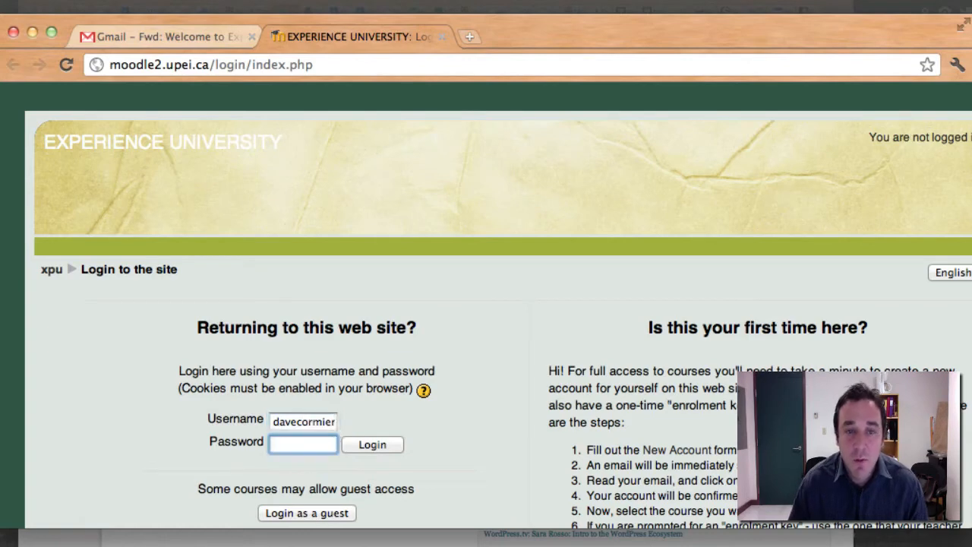
{"action": "left_click", "coordinate": [165, 36]}
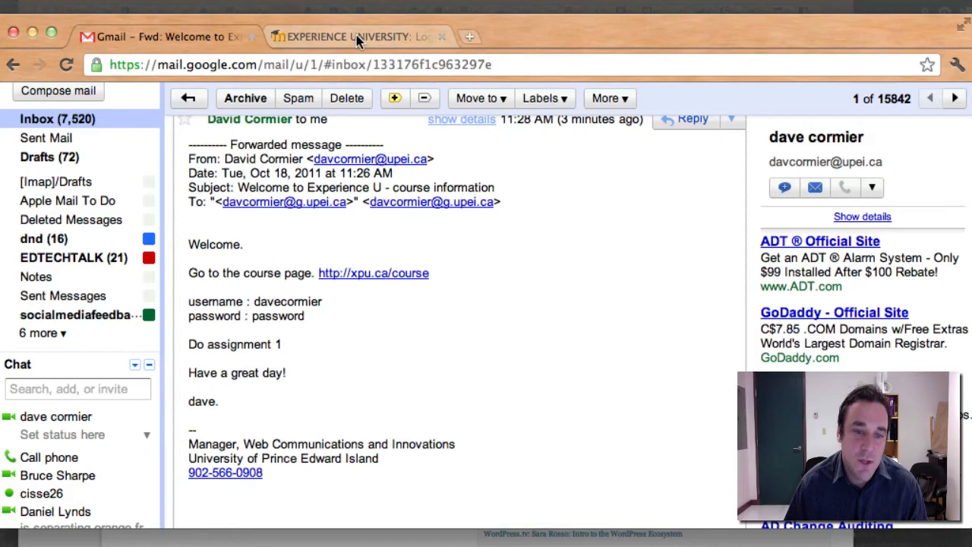
{"action": "left_click", "coordinate": [357, 36]}
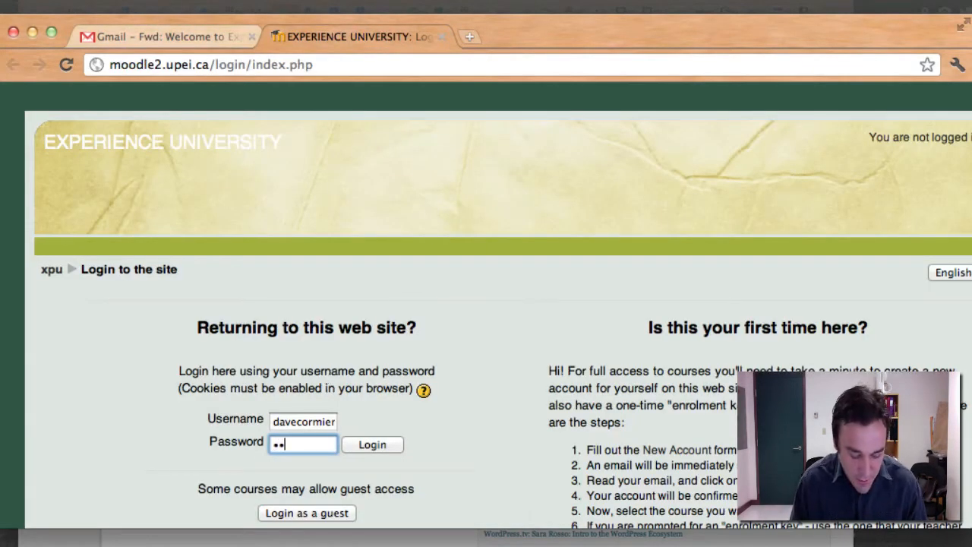
{"action": "type", "text": "•"}
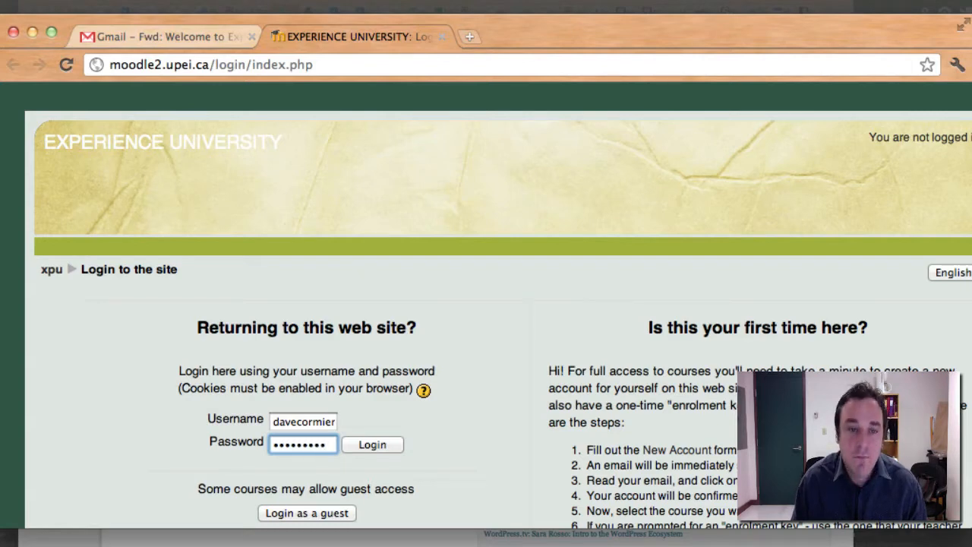
{"action": "left_click", "coordinate": [372, 443]}
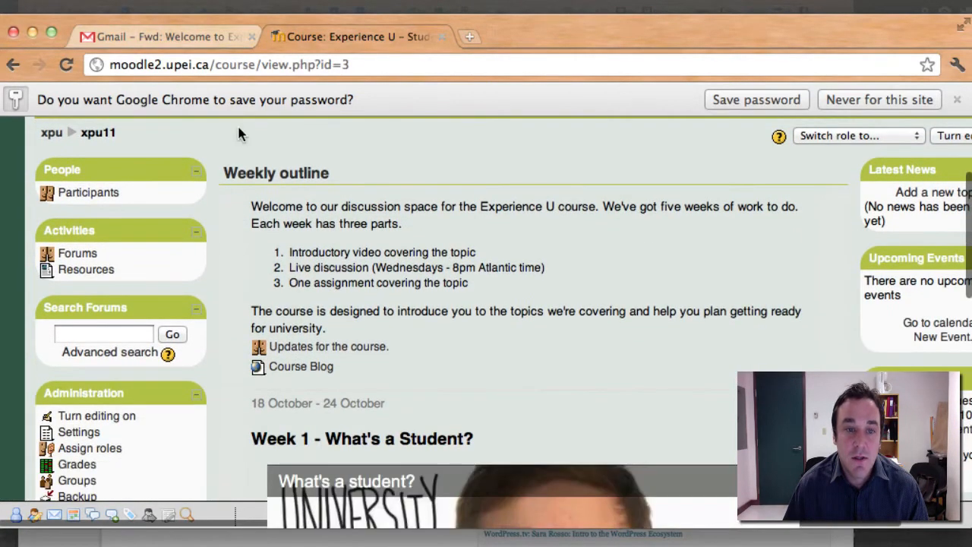
{"action": "mouse_move", "coordinate": [398, 198]}
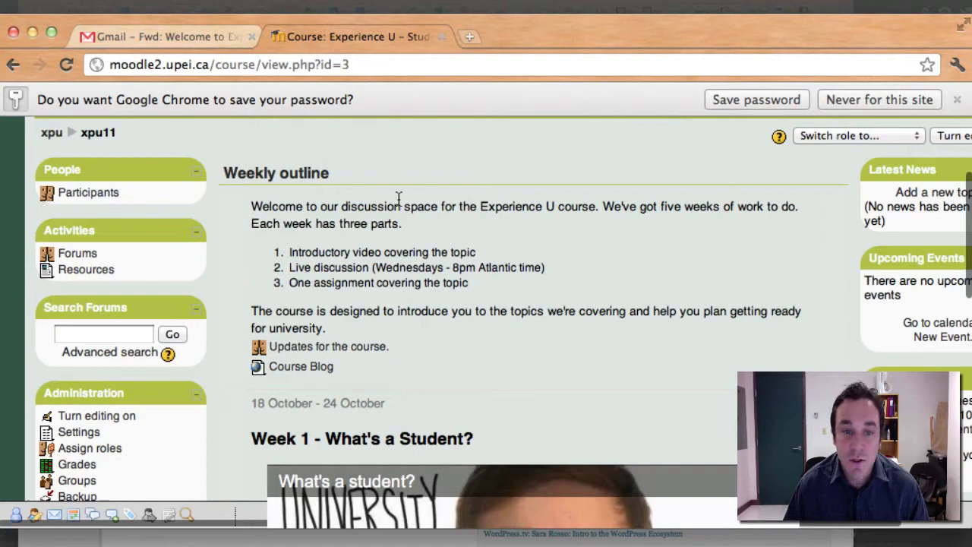
{"action": "mouse_move", "coordinate": [234, 175]}
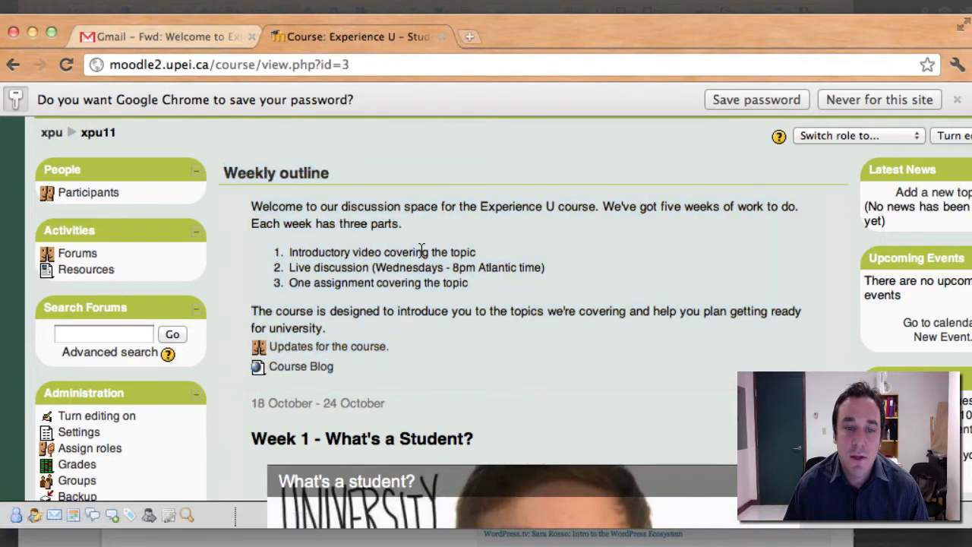
{"action": "mouse_move", "coordinate": [479, 340]}
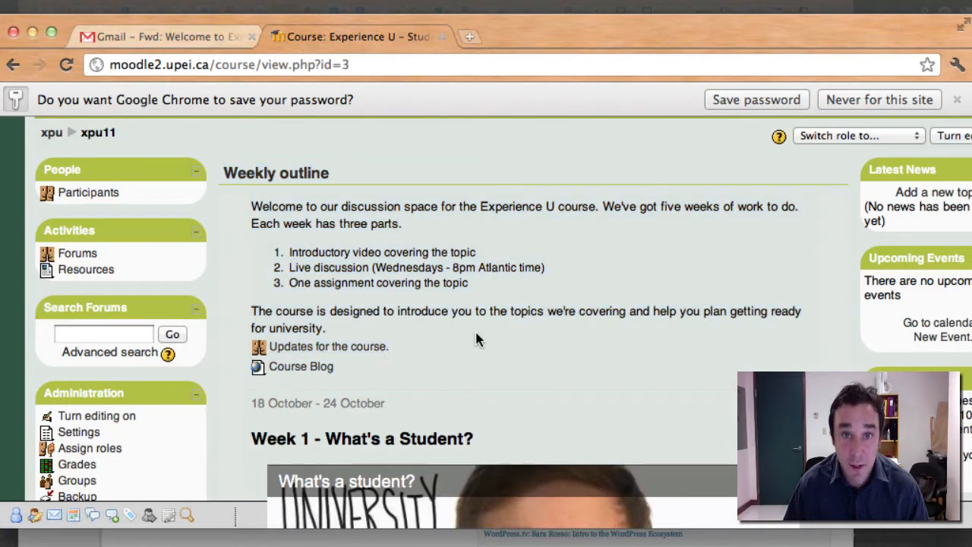
Scroll the weekly outline down to Week 1 'What's a Student?' and Assignment 1.
{"action": "scroll", "scroll_direction": "down", "scroll_amount": 3}
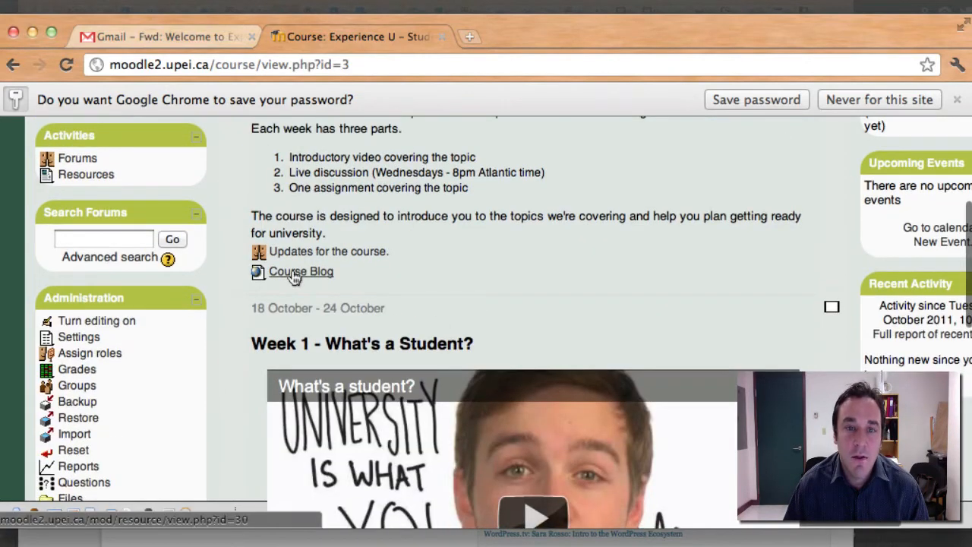
{"action": "mouse_move", "coordinate": [408, 249]}
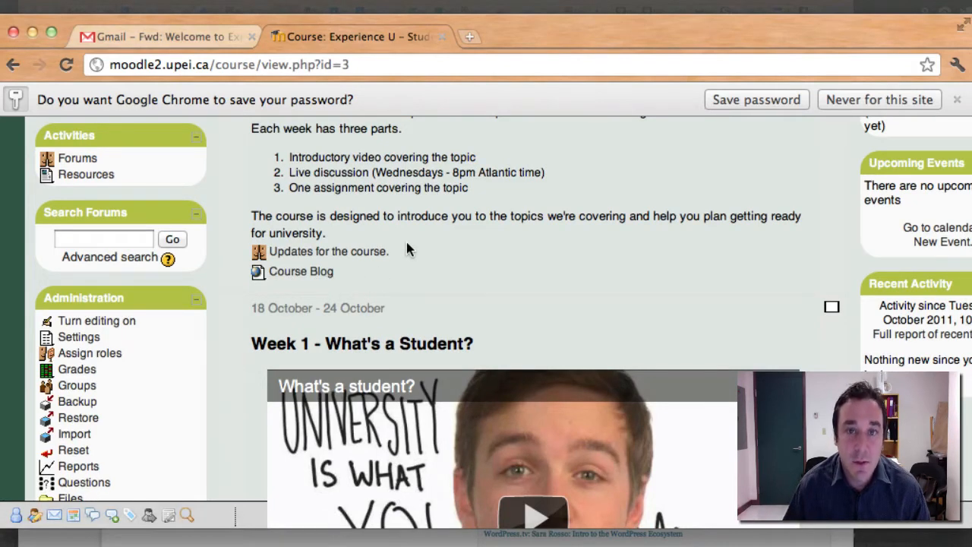
{"action": "scroll", "scroll_direction": "down", "scroll_amount": 3}
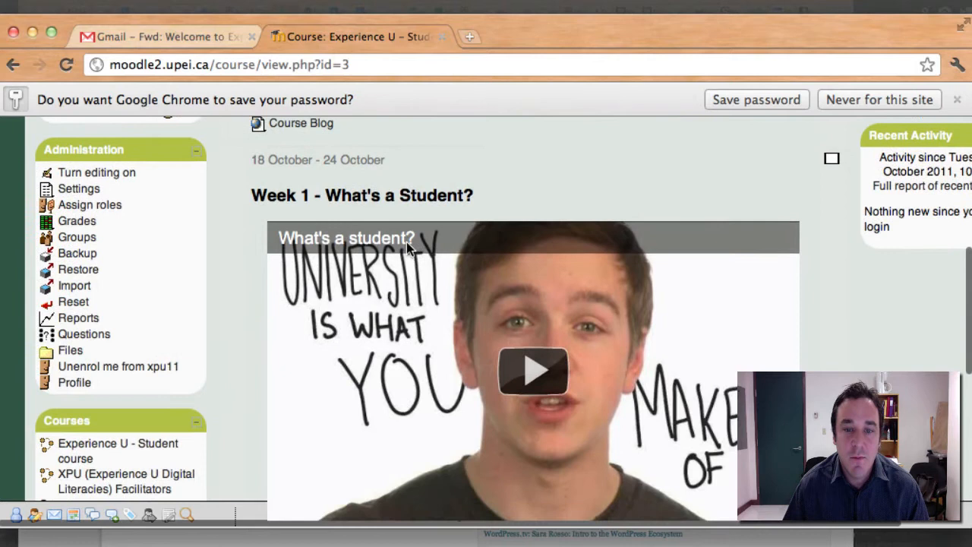
{"action": "scroll", "scroll_direction": "down", "scroll_amount": 3}
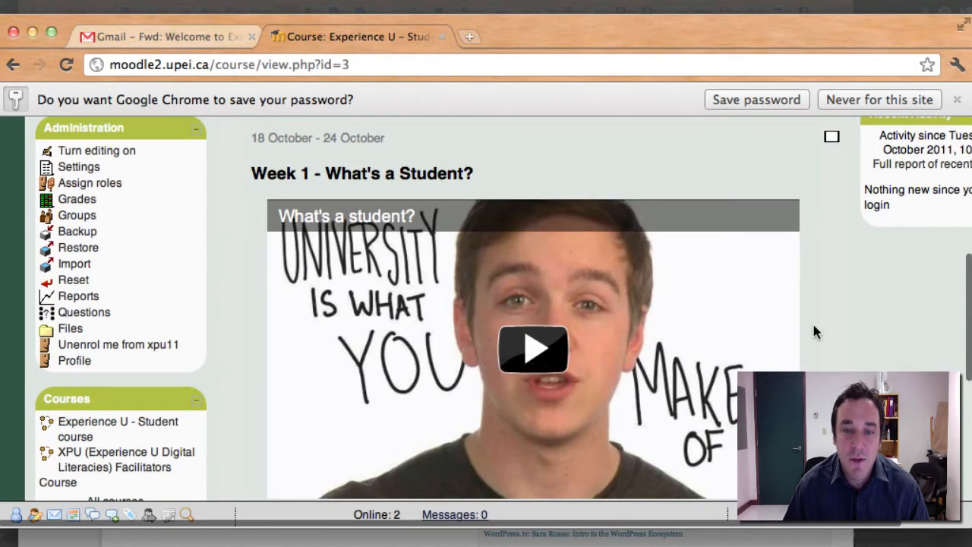
{"action": "scroll", "scroll_direction": "down", "scroll_amount": 3}
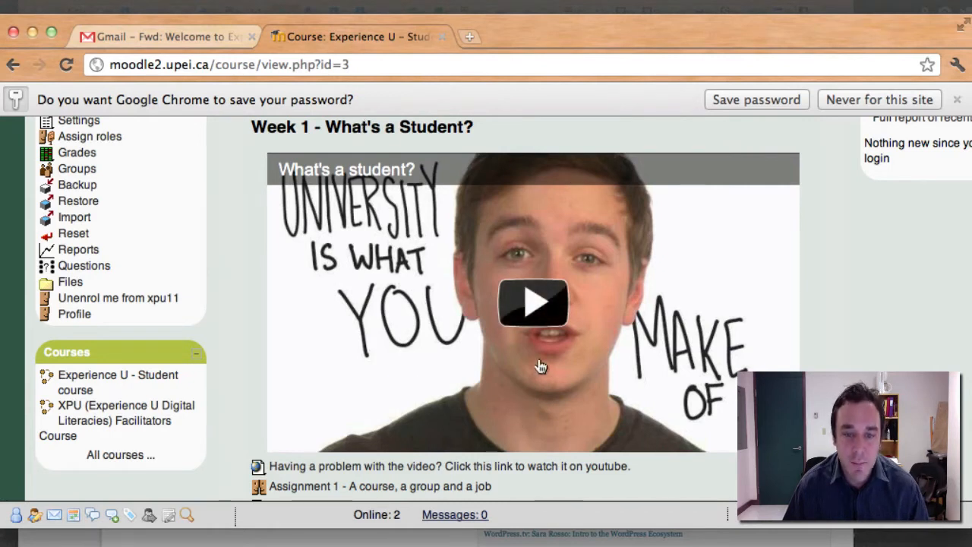
Play the Week 1 video briefly, pause it, and reveal Assignment 1 below.
{"action": "left_click", "coordinate": [531, 301]}
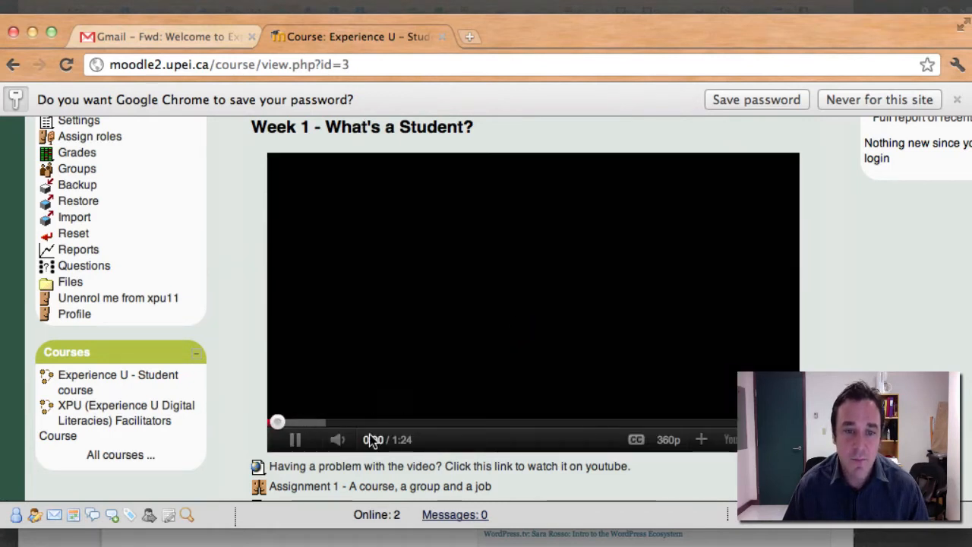
{"action": "left_click", "coordinate": [295, 439]}
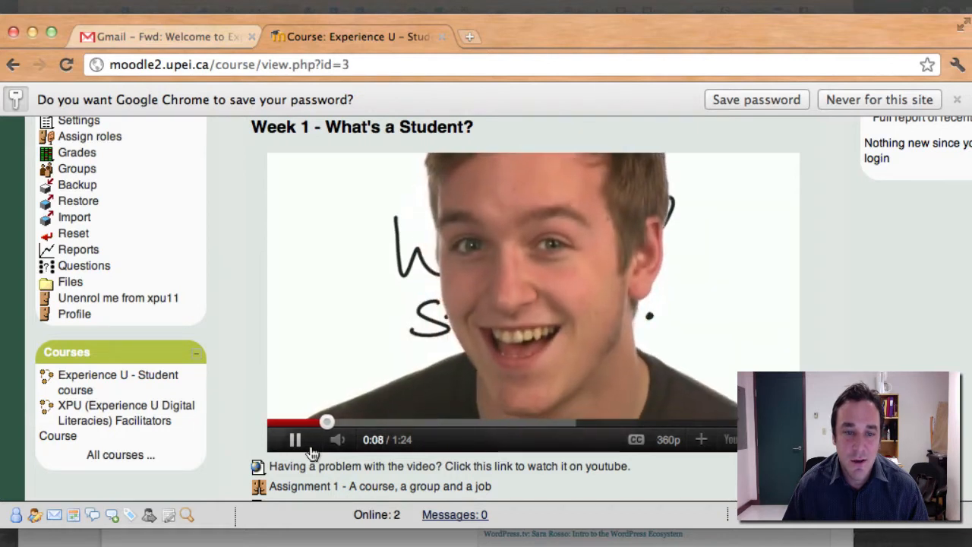
{"action": "left_click", "coordinate": [295, 439]}
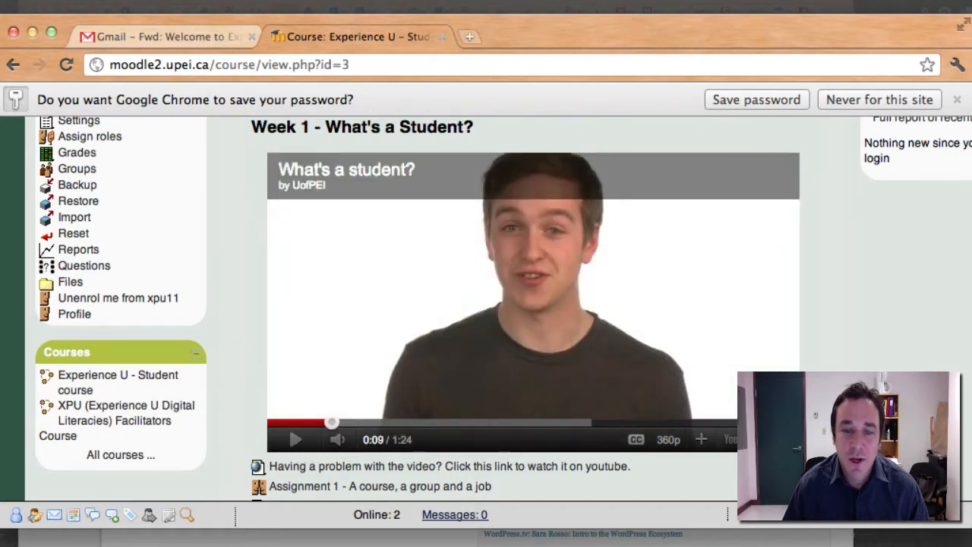
{"action": "scroll", "scroll_direction": "down", "scroll_amount": 3}
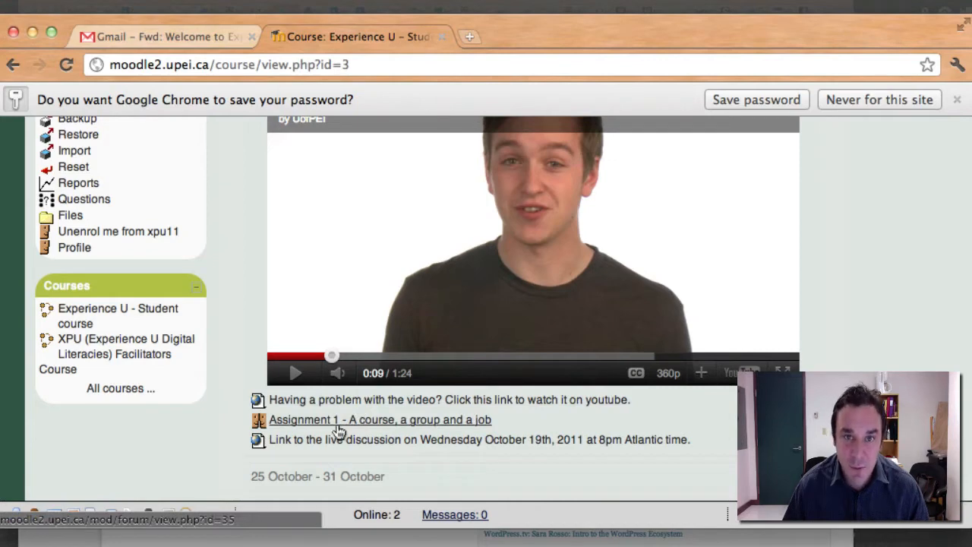
Enter the 'Assignment 1 - A course, a group and a job' forum and read its description to the end.
{"action": "left_click", "coordinate": [380, 420]}
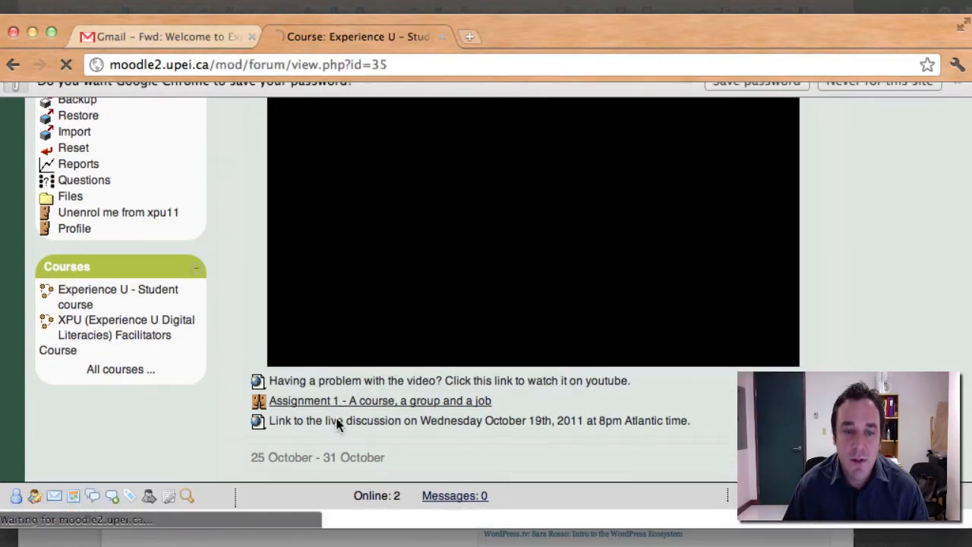
{"action": "left_click", "coordinate": [380, 401]}
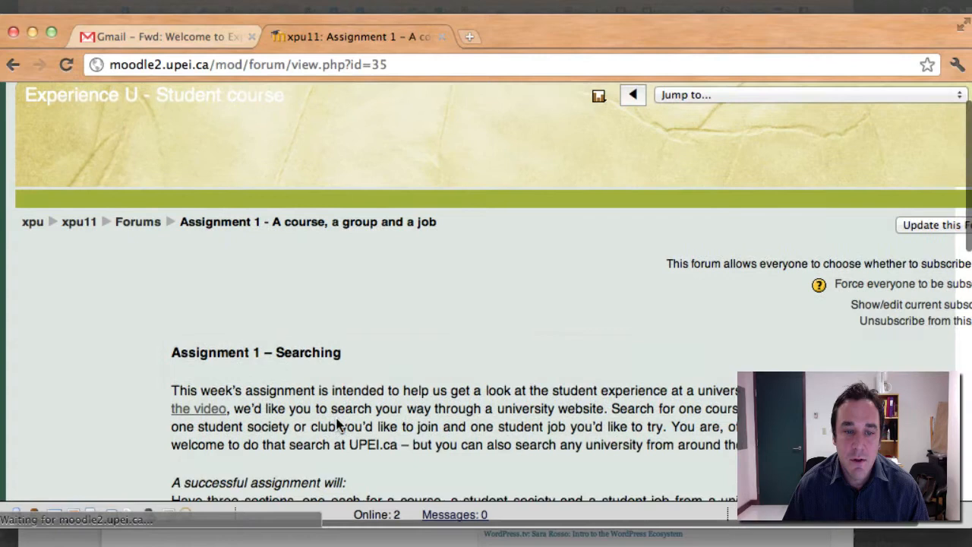
{"action": "scroll", "scroll_direction": "down", "scroll_amount": 3}
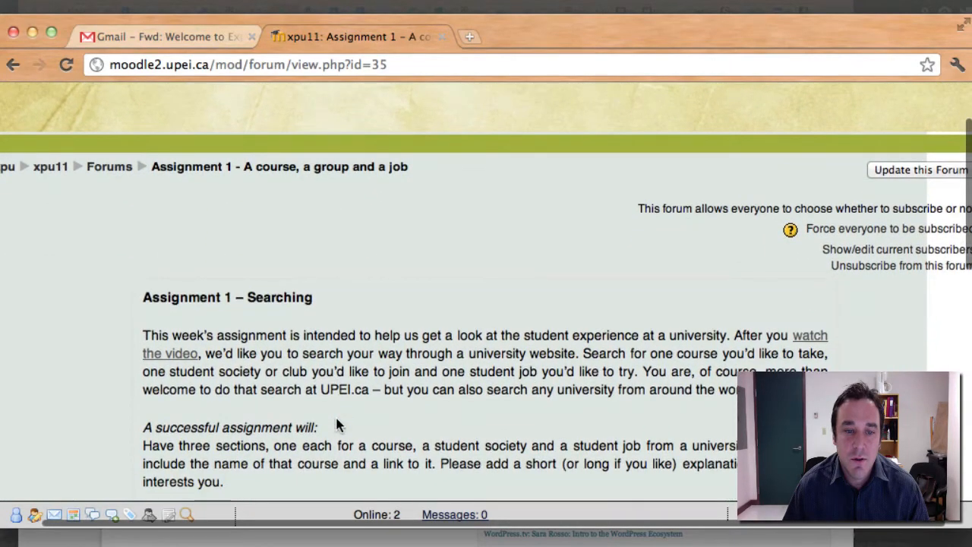
{"action": "scroll", "scroll_direction": "down", "scroll_amount": 3}
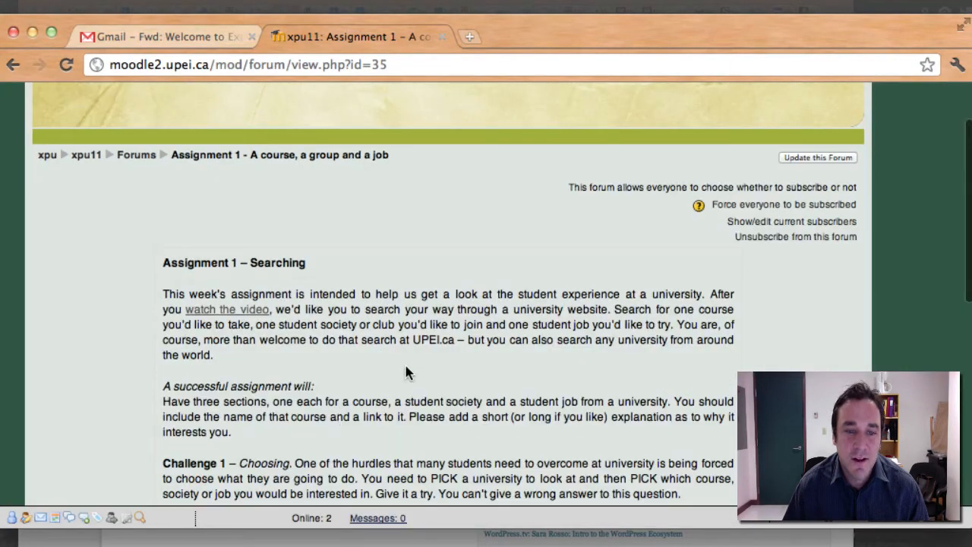
{"action": "scroll", "scroll_direction": "down", "scroll_amount": 3}
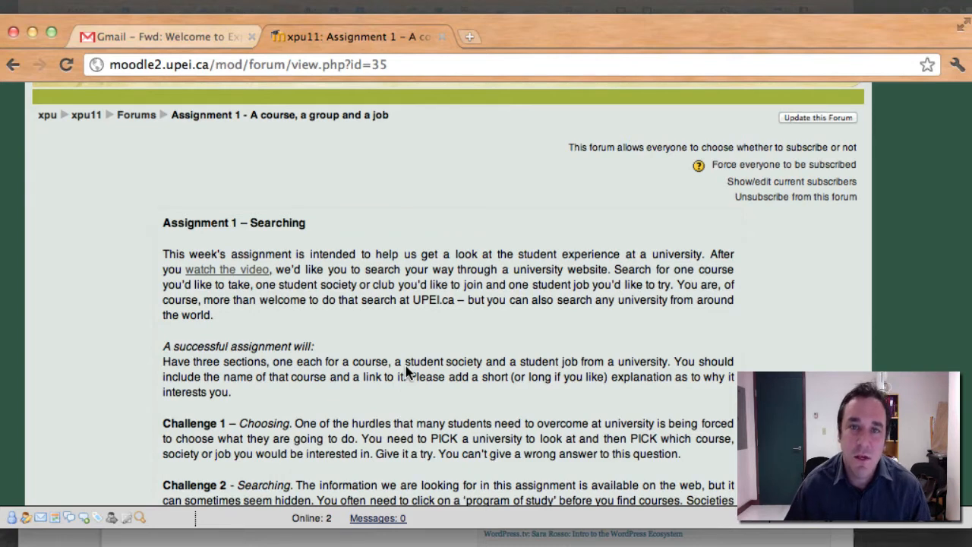
{"action": "scroll", "scroll_direction": "down", "scroll_amount": 3}
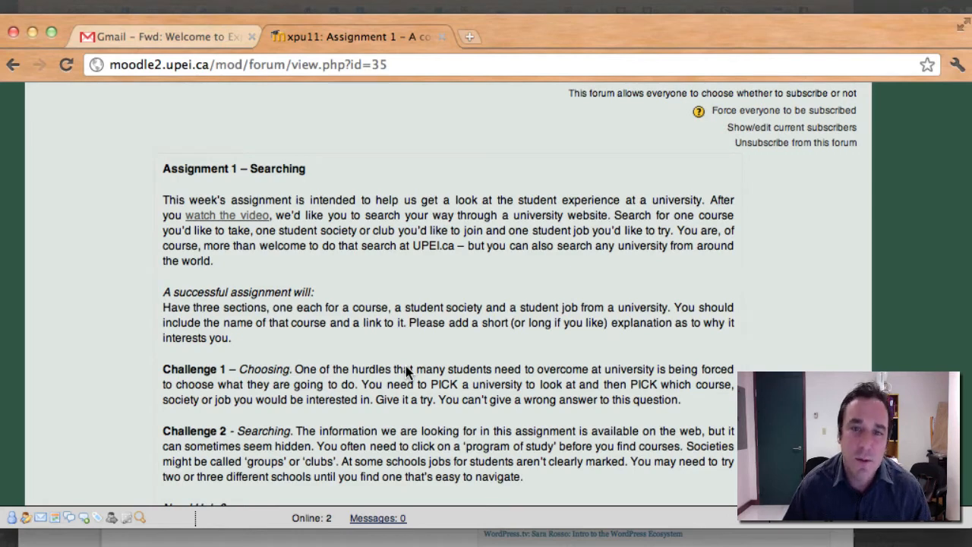
{"action": "scroll", "scroll_direction": "down", "scroll_amount": 3}
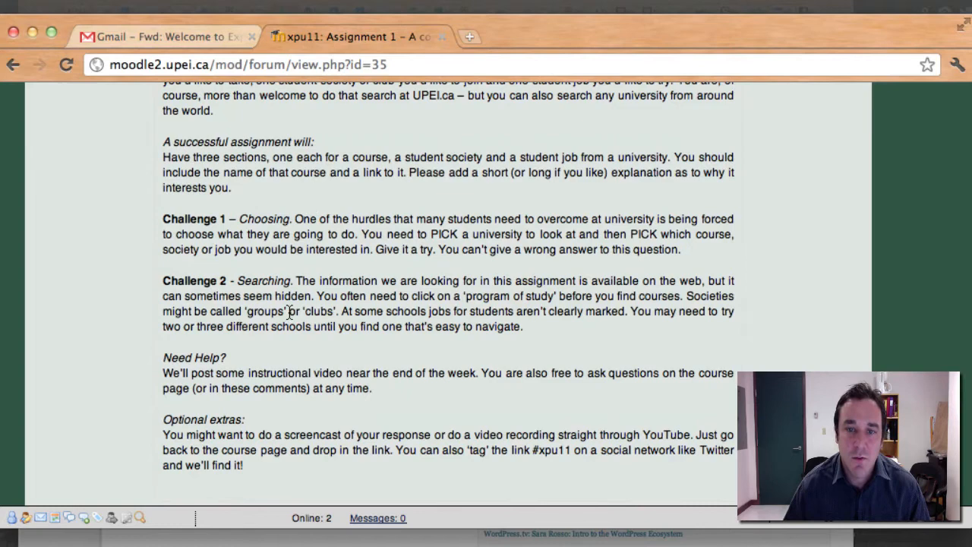
{"action": "scroll", "scroll_direction": "down", "scroll_amount": 3}
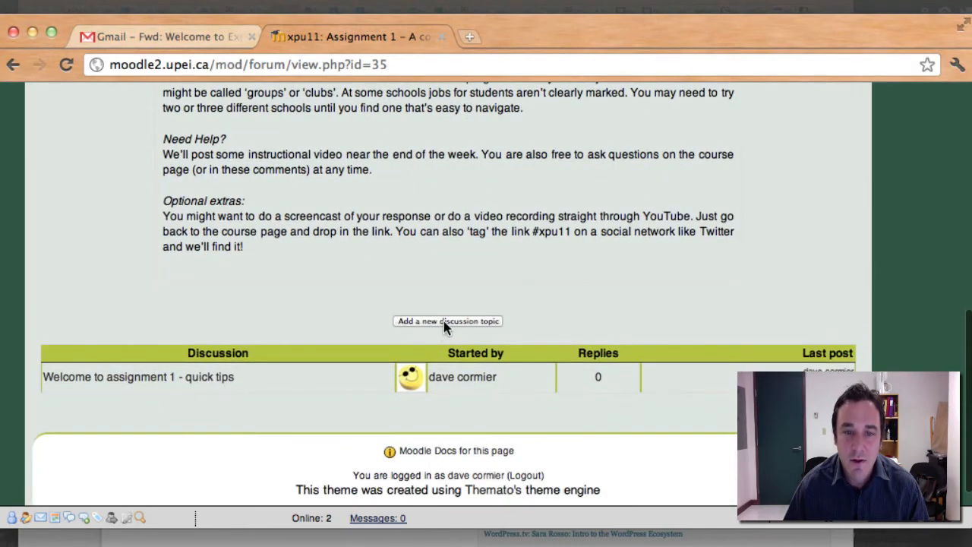
{"action": "mouse_move", "coordinate": [483, 290]}
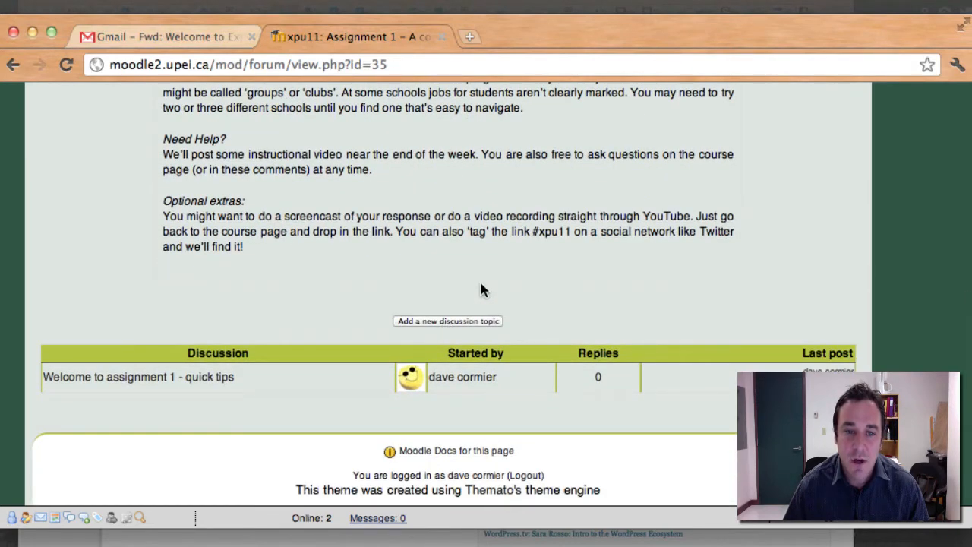
Start a new discussion topic, bringing up the empty Subject and Message form.
{"action": "left_click", "coordinate": [447, 320]}
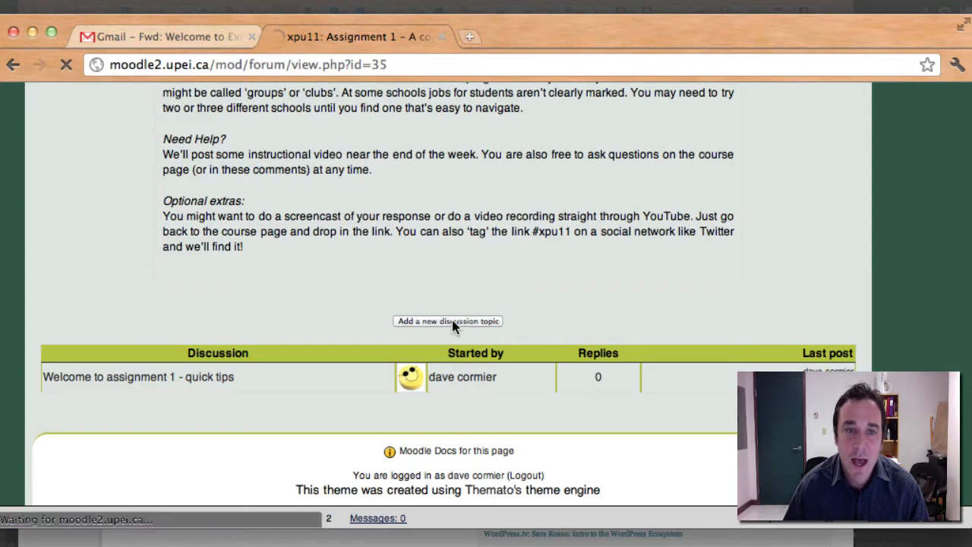
{"action": "left_click", "coordinate": [447, 320]}
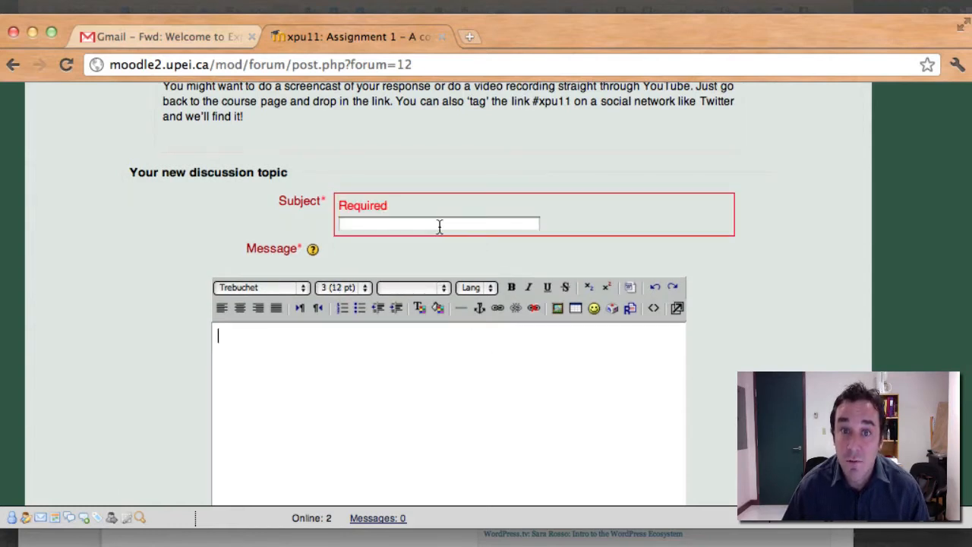
{"action": "mouse_move", "coordinate": [419, 402]}
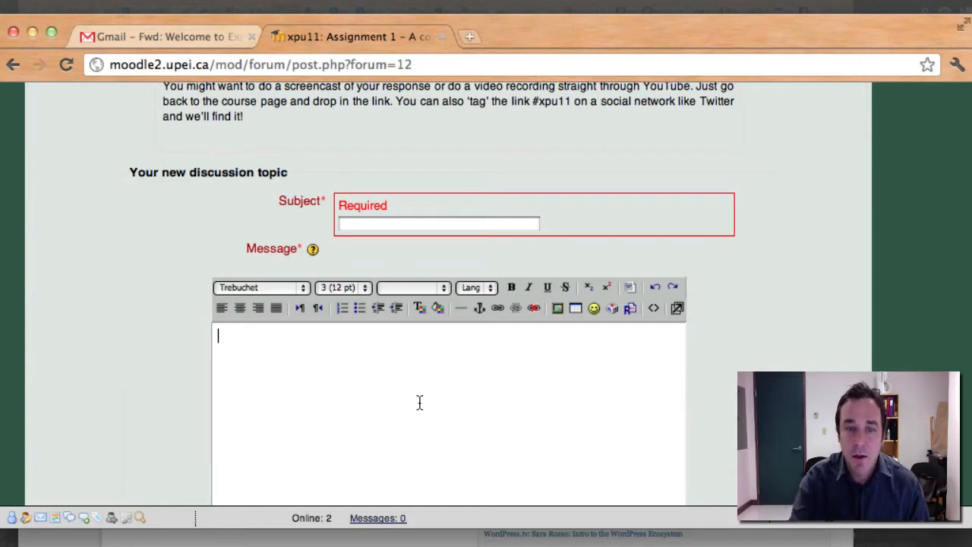
{"action": "mouse_move", "coordinate": [380, 422]}
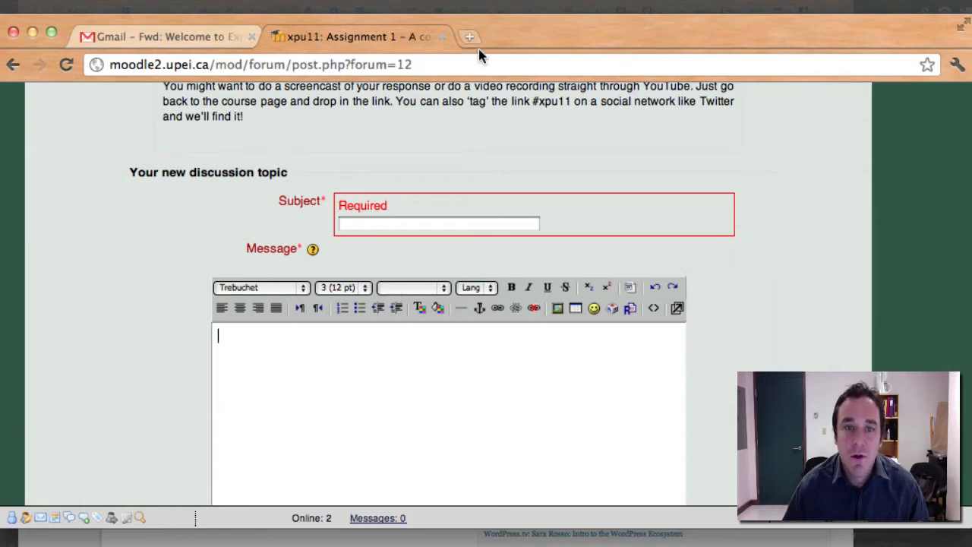
Visit societies.upeisu.ca in a new tab and browse the societies listing.
{"action": "left_click", "coordinate": [468, 37]}
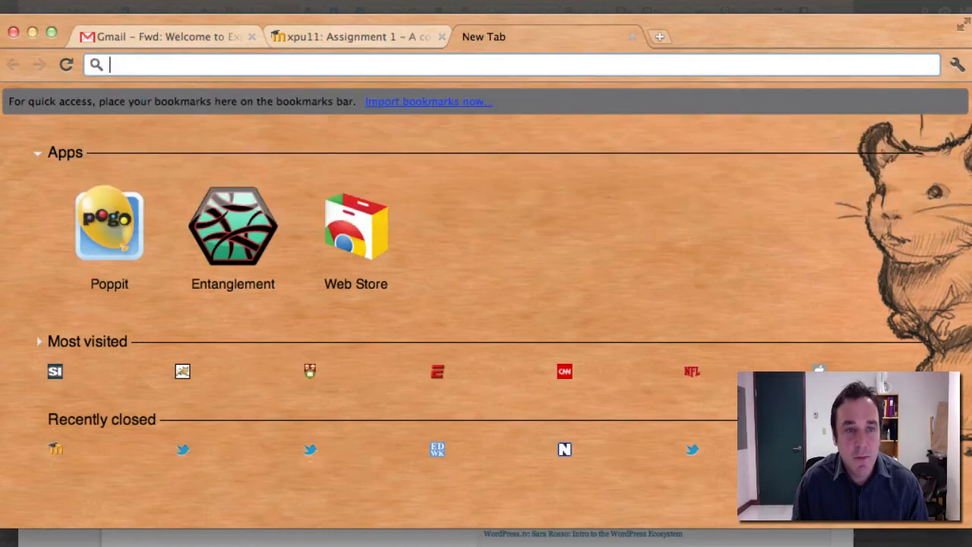
{"action": "type", "text": "societies.upeisu.ca"}
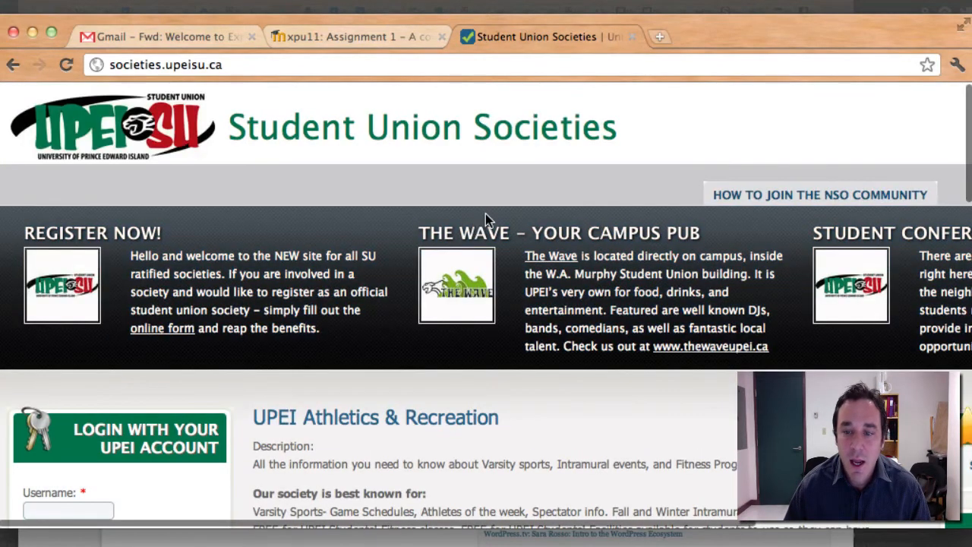
{"action": "scroll", "scroll_direction": "right", "scroll_amount": 3}
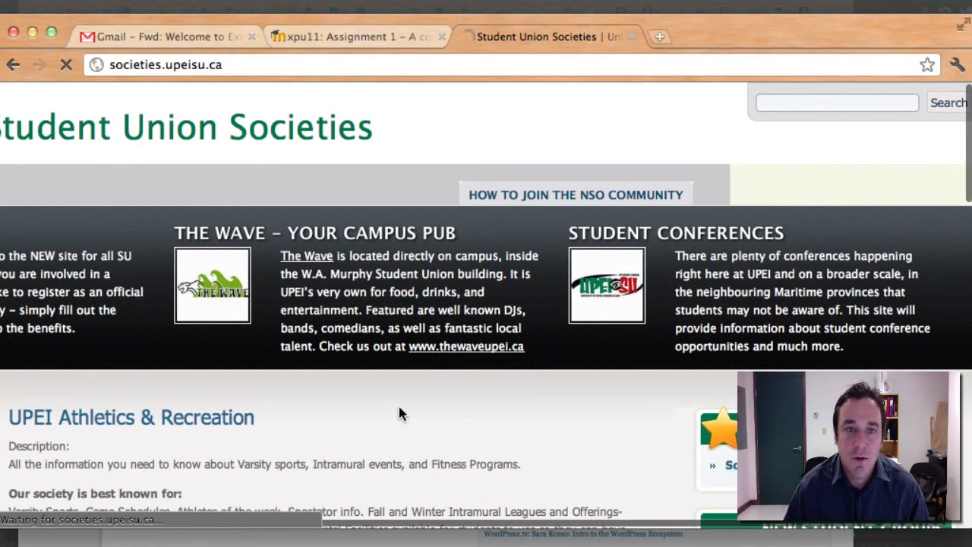
{"action": "mouse_move", "coordinate": [368, 414]}
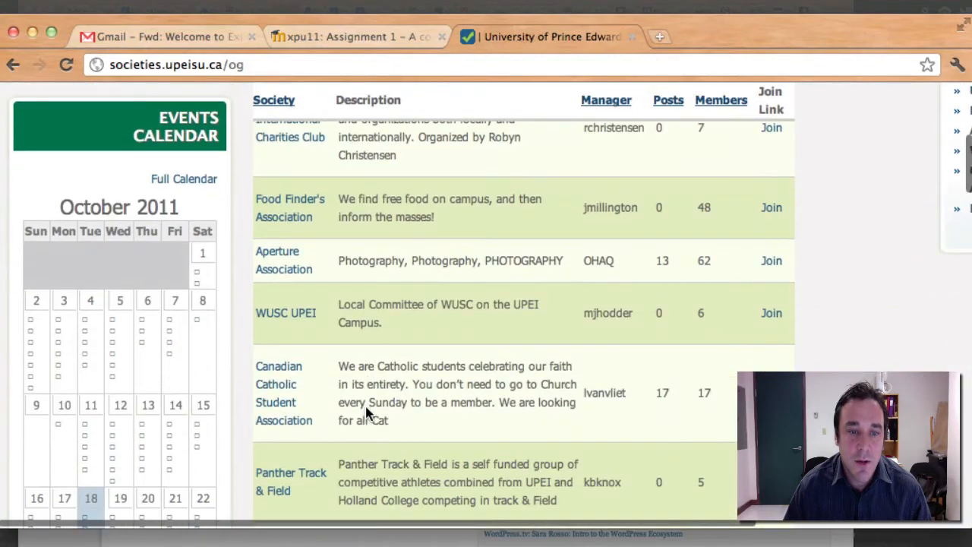
{"action": "scroll", "scroll_direction": "up", "scroll_amount": 3}
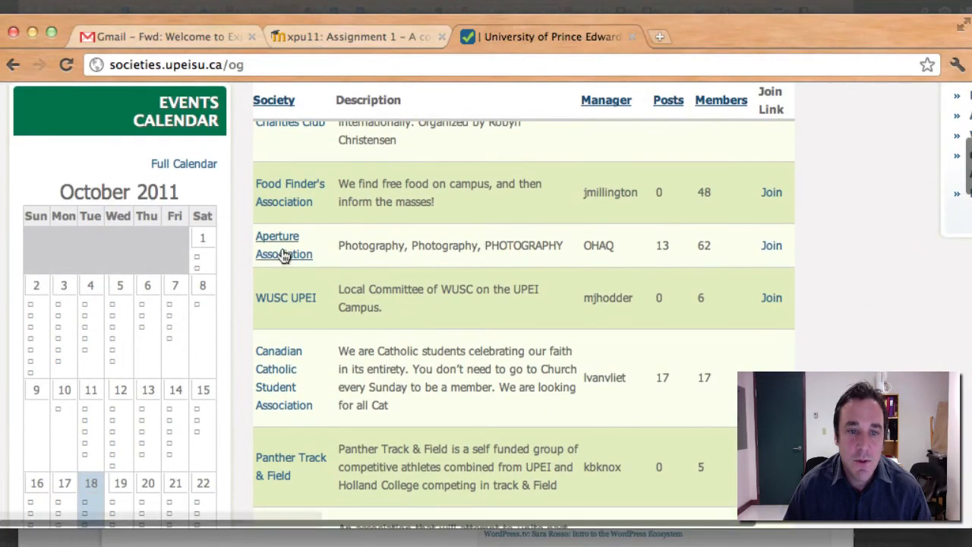
{"action": "mouse_move", "coordinate": [283, 254]}
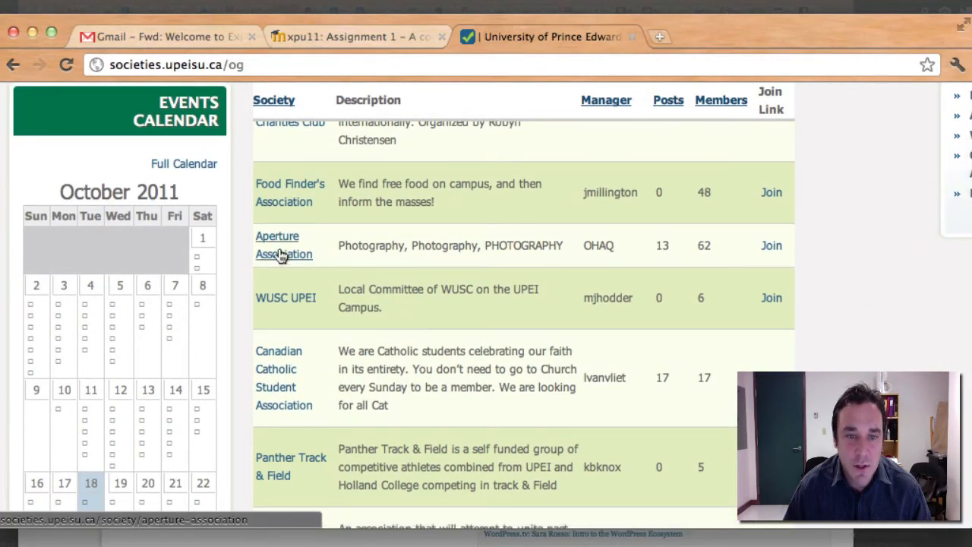
Go to the Aperture Association society page and select its web address.
{"action": "left_click", "coordinate": [283, 247]}
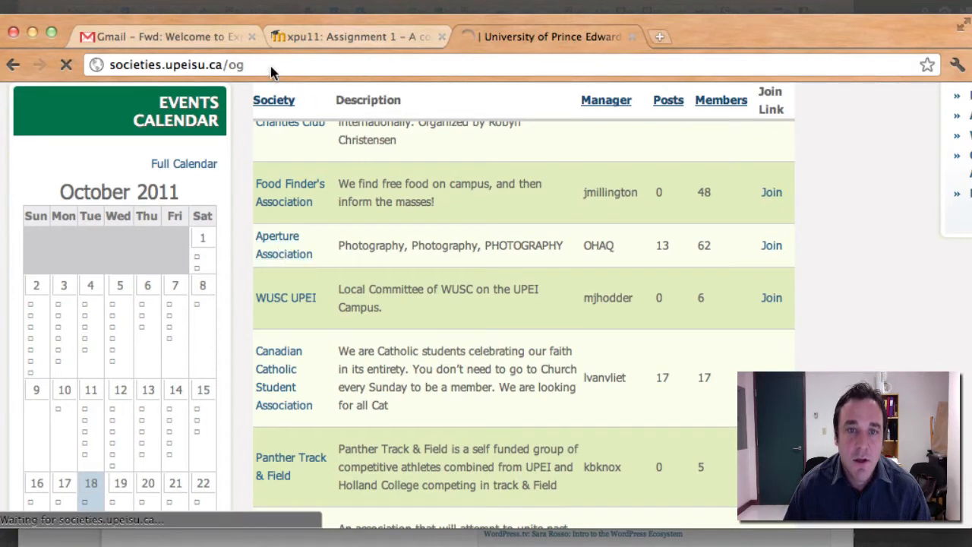
{"action": "mouse_move", "coordinate": [323, 94]}
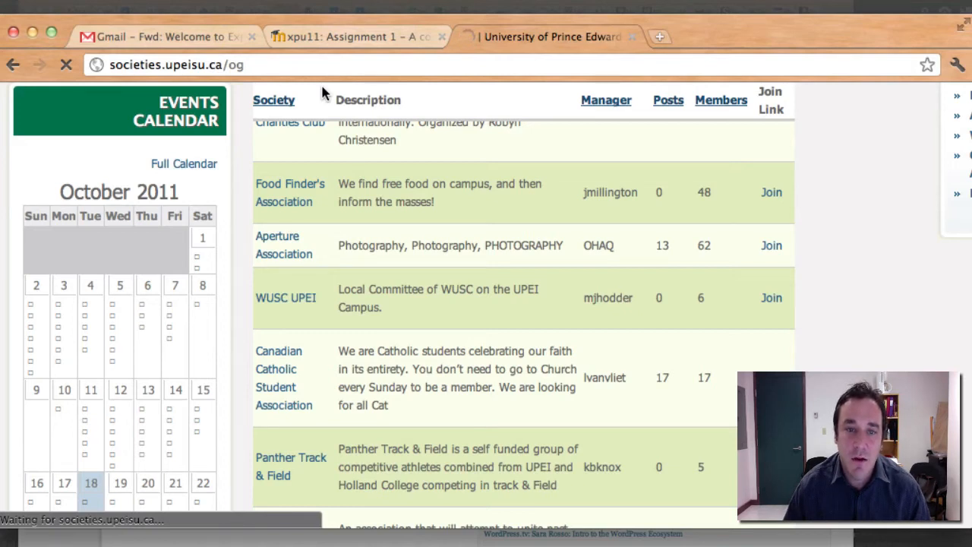
{"action": "left_click", "coordinate": [283, 244]}
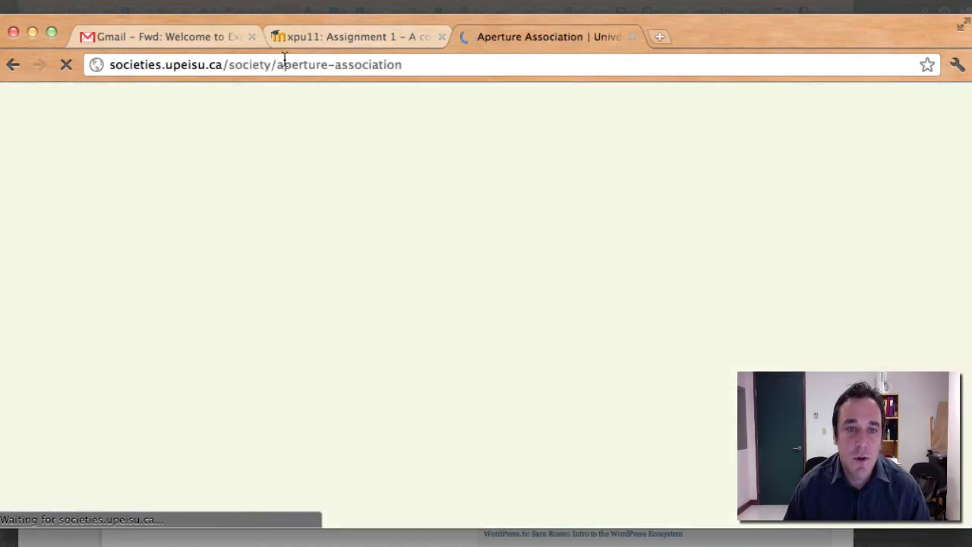
{"action": "left_click", "coordinate": [255, 64]}
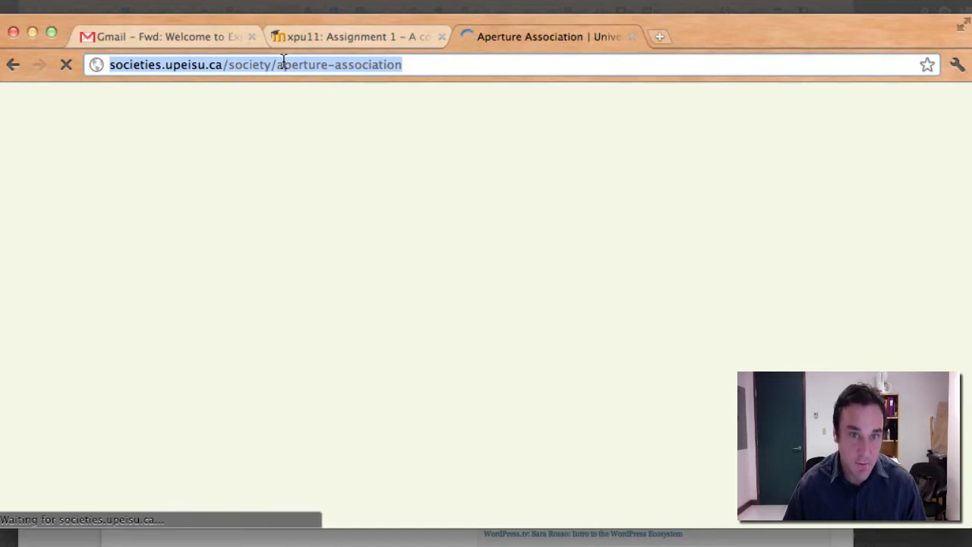
{"action": "mouse_move", "coordinate": [341, 243]}
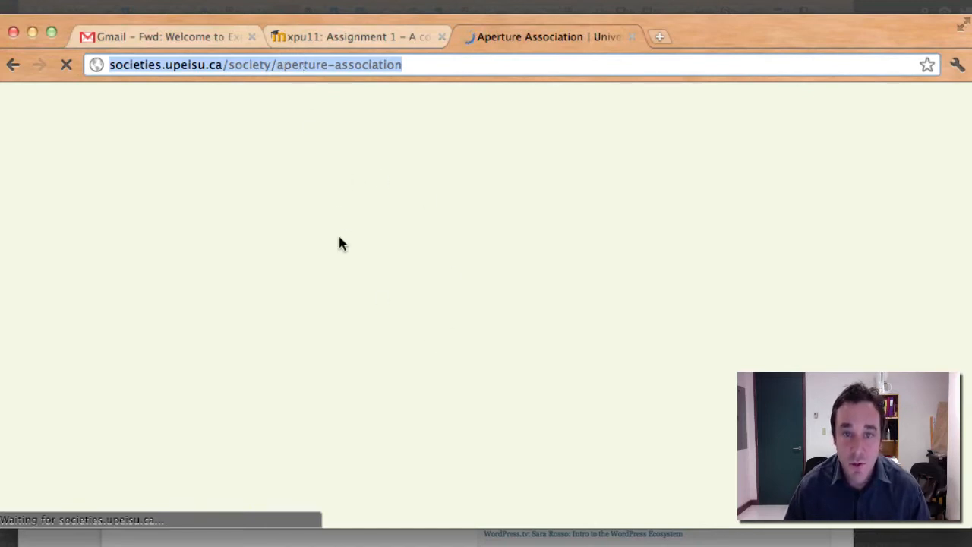
{"action": "mouse_move", "coordinate": [363, 294]}
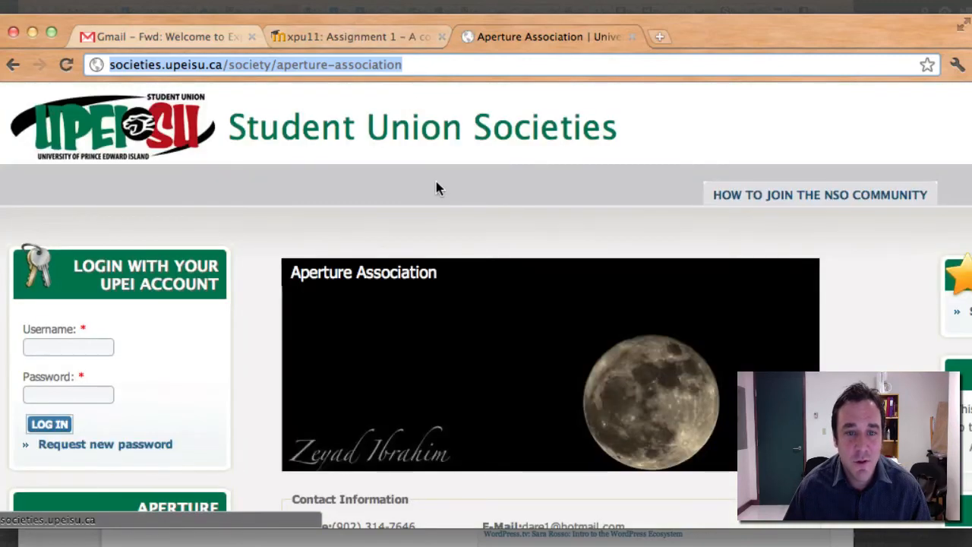
Read through the Aperture Association page's contact information and description.
{"action": "scroll", "scroll_direction": "down", "scroll_amount": 3}
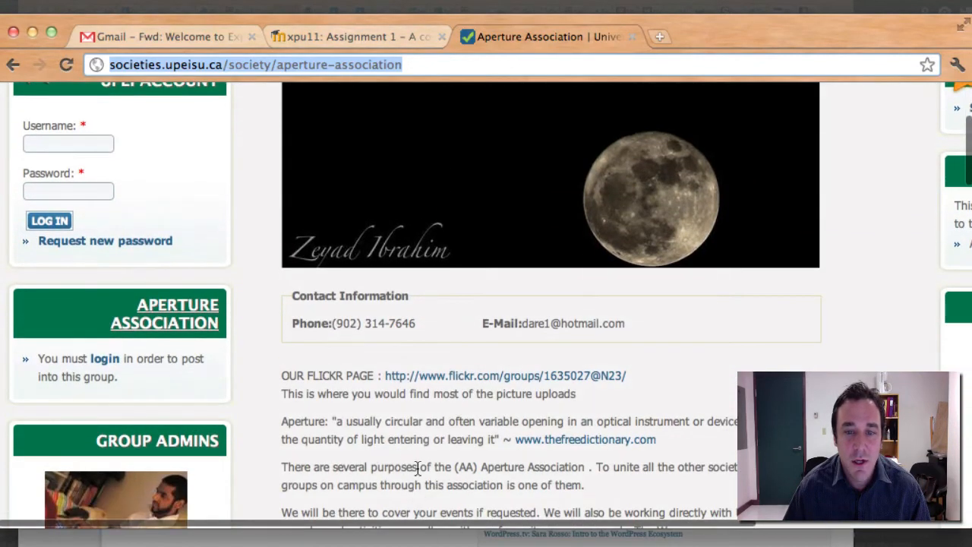
{"action": "scroll", "scroll_direction": "down", "scroll_amount": 3}
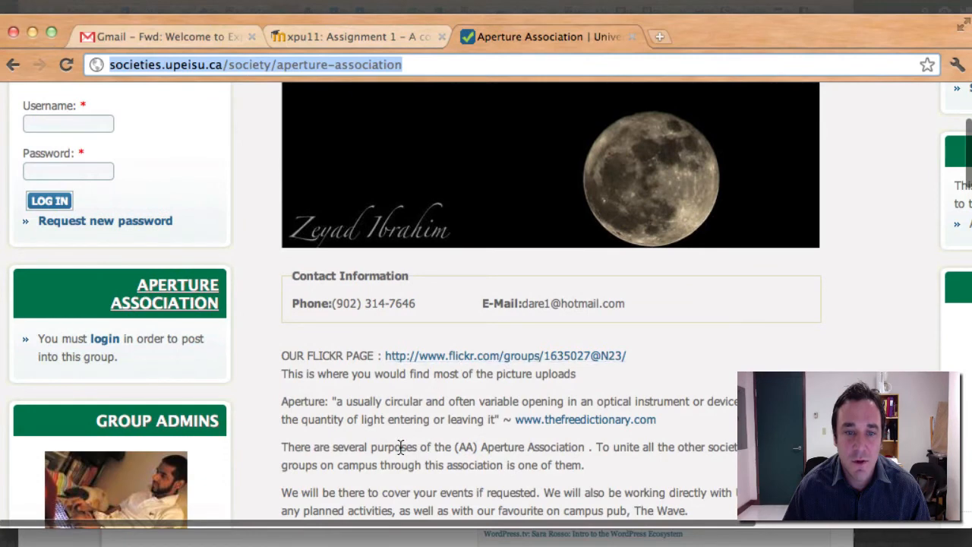
{"action": "scroll", "scroll_direction": "down", "scroll_amount": 3}
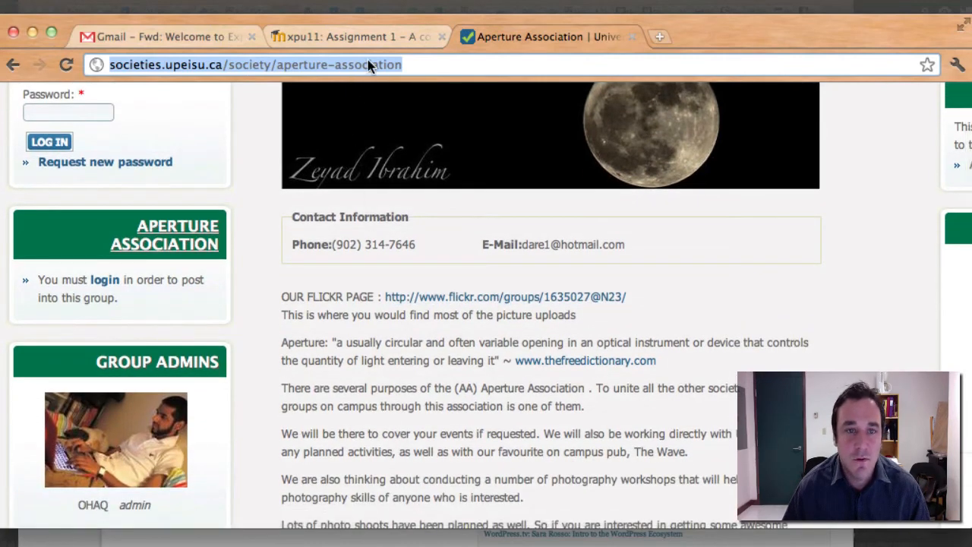
{"action": "mouse_move", "coordinate": [344, 64]}
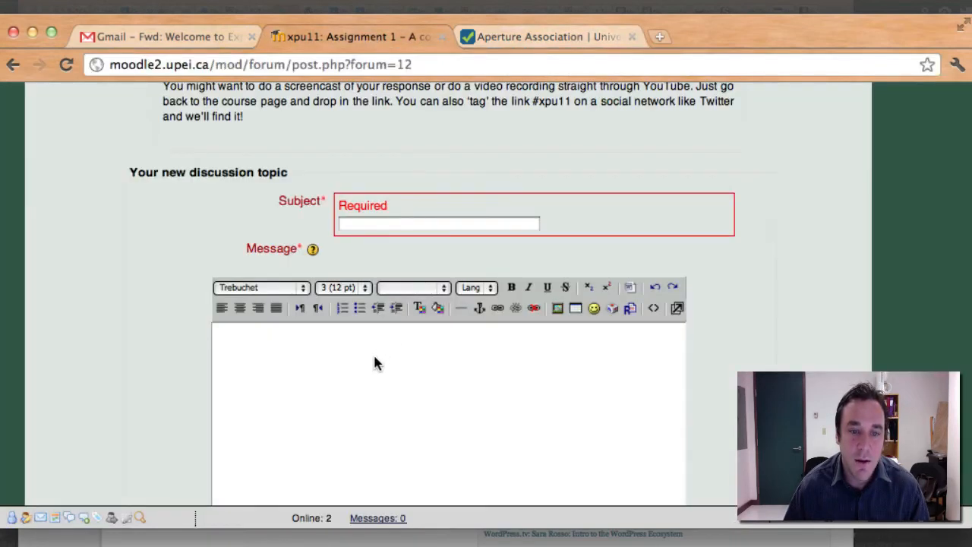
Give the post the subject 'I chose UPEI' and paste the Aperture Association URL into the message.
{"action": "left_click", "coordinate": [438, 222]}
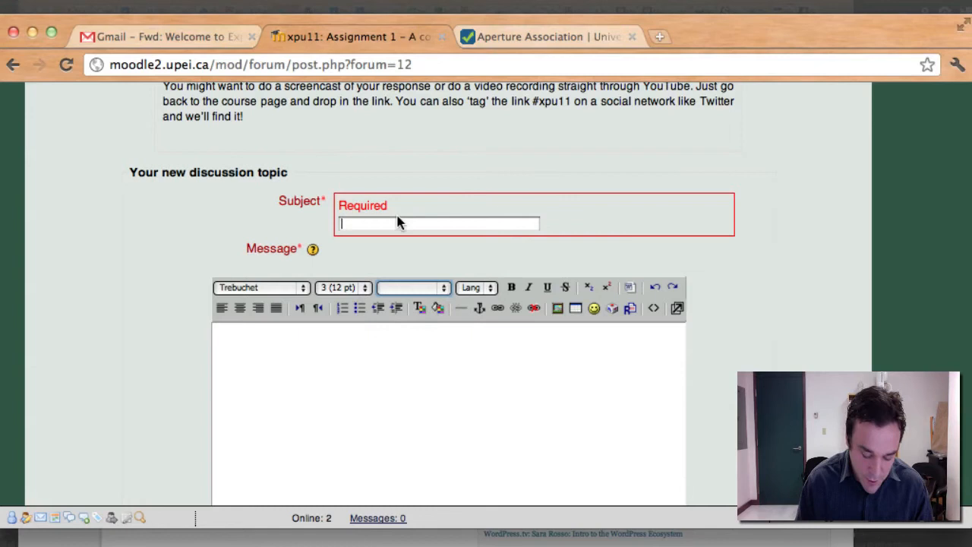
{"action": "left_click", "coordinate": [413, 287]}
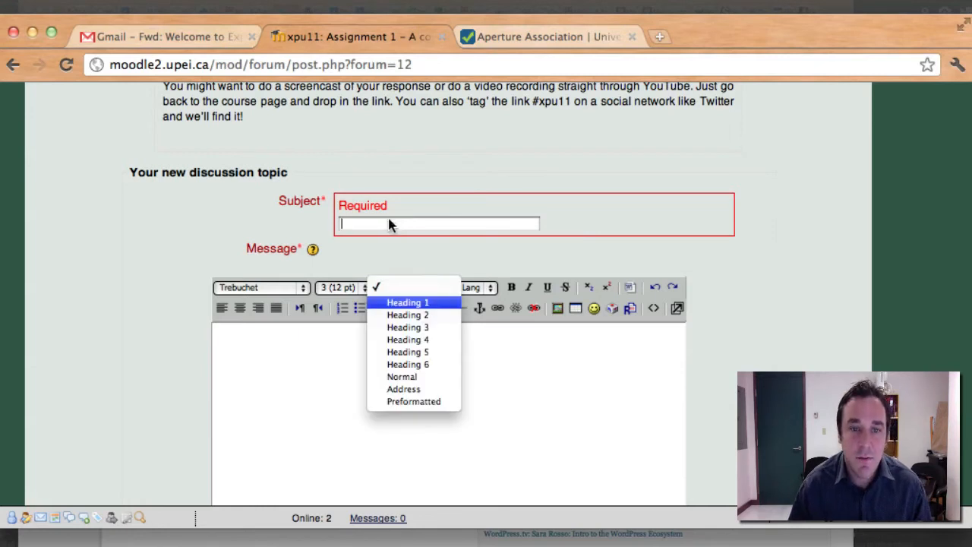
{"action": "left_click", "coordinate": [439, 222]}
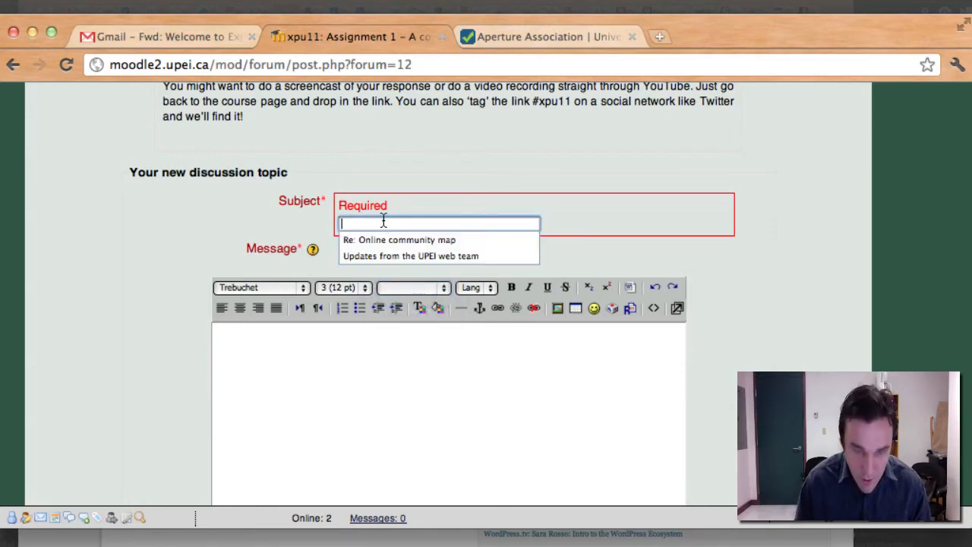
{"action": "type", "text": "I chose UPEI"}
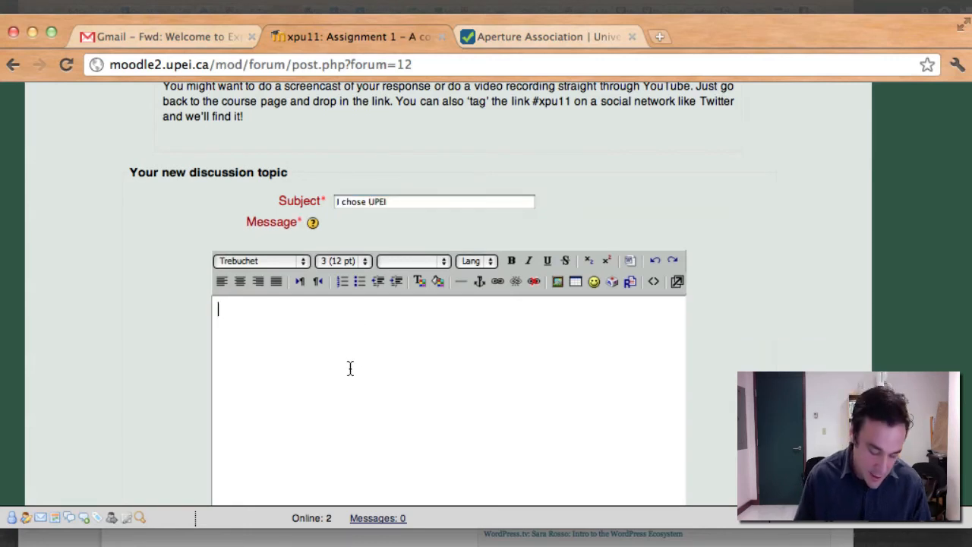
{"action": "type", "text": "http://societies.upeisu.ca/society/aperture-association"}
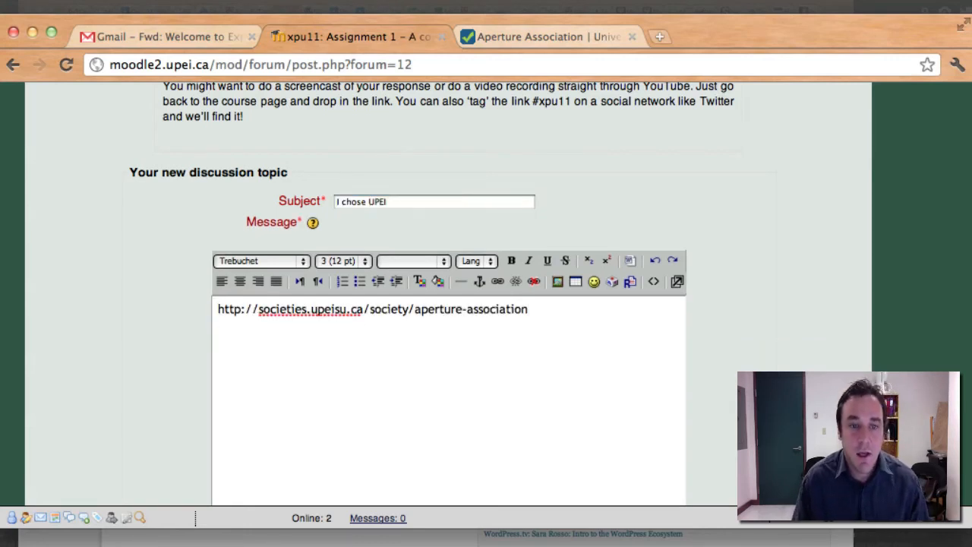
Write the explanation 'I chose the aperture association because...', replacing 'photography'.
{"action": "type", "text": "I chose the photog"}
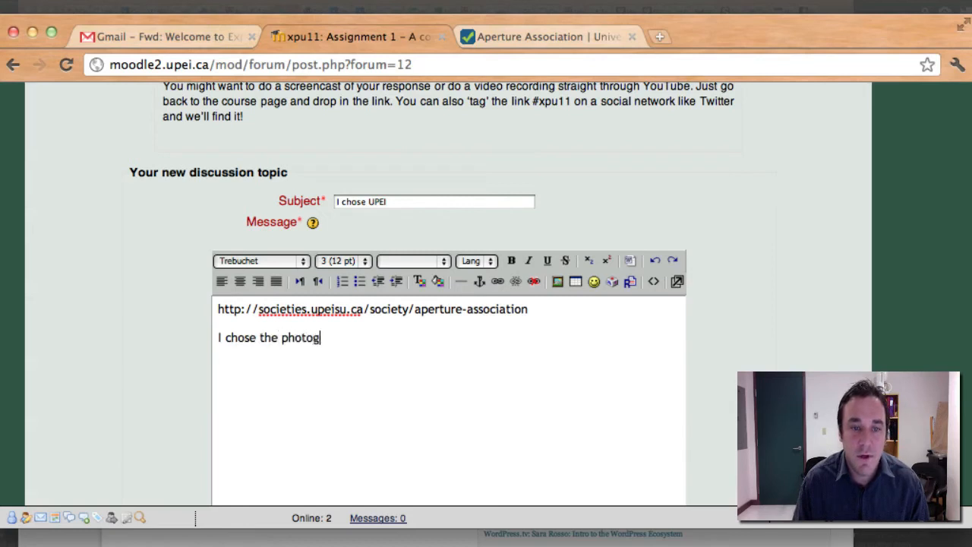
{"action": "type", "text": "raphy"}
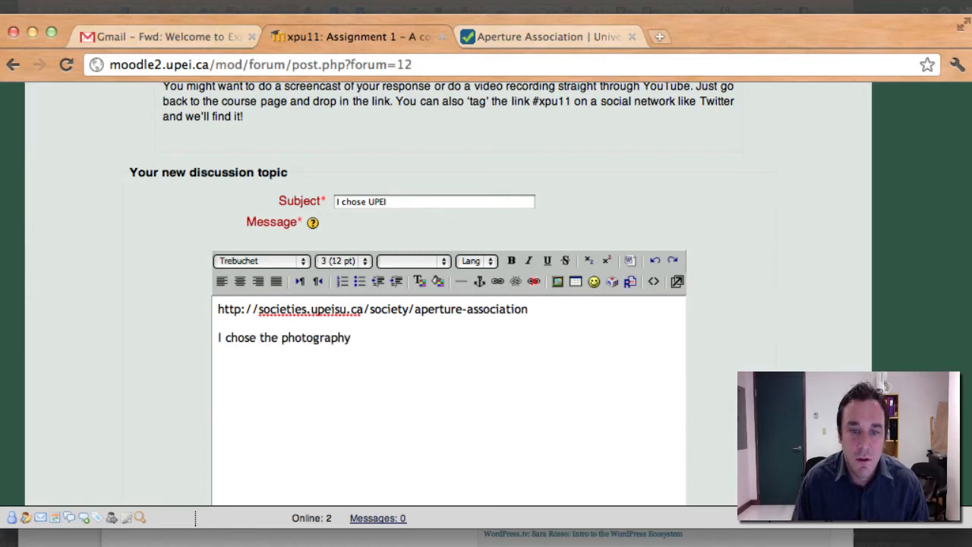
{"action": "key", "text": "Backspace"}
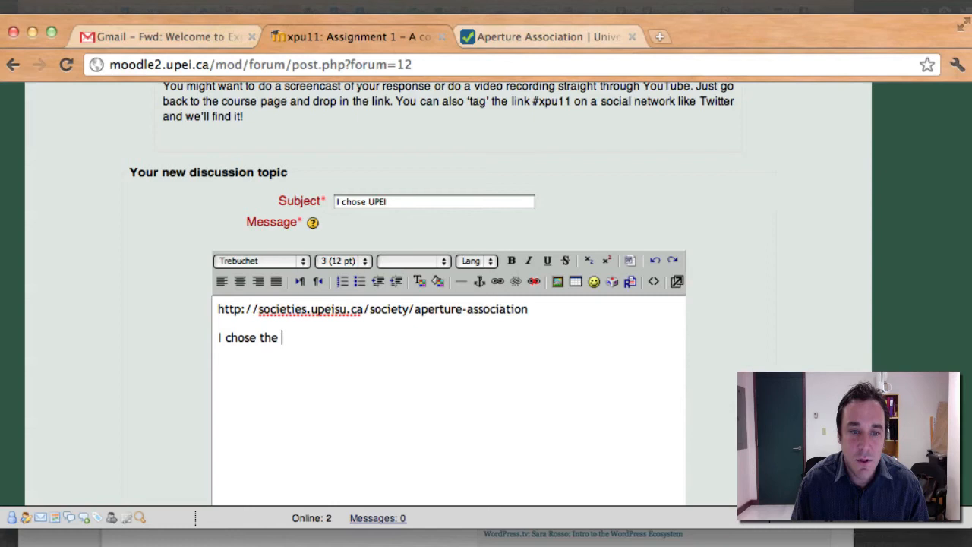
{"action": "type", "text": "aperture"}
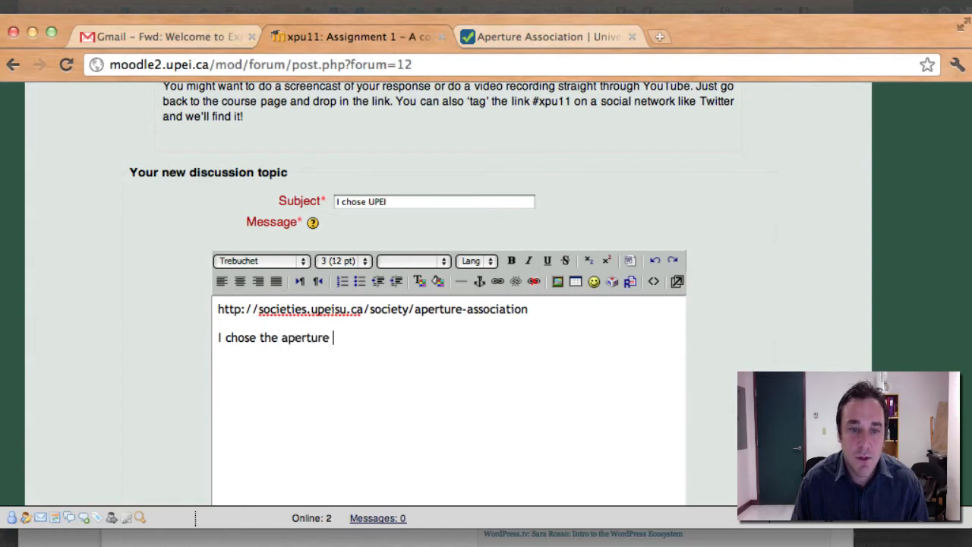
{"action": "type", "text": "association"}
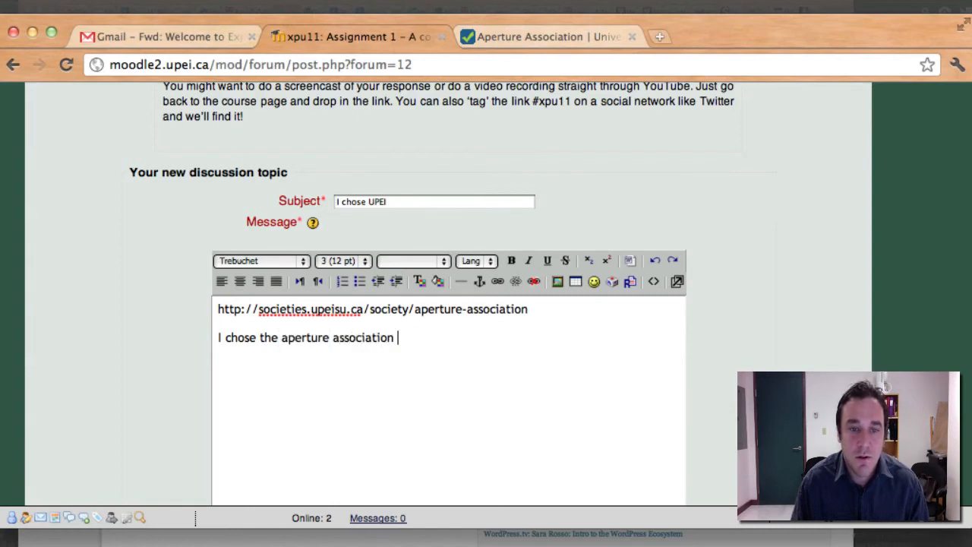
{"action": "type", "text": "because..."}
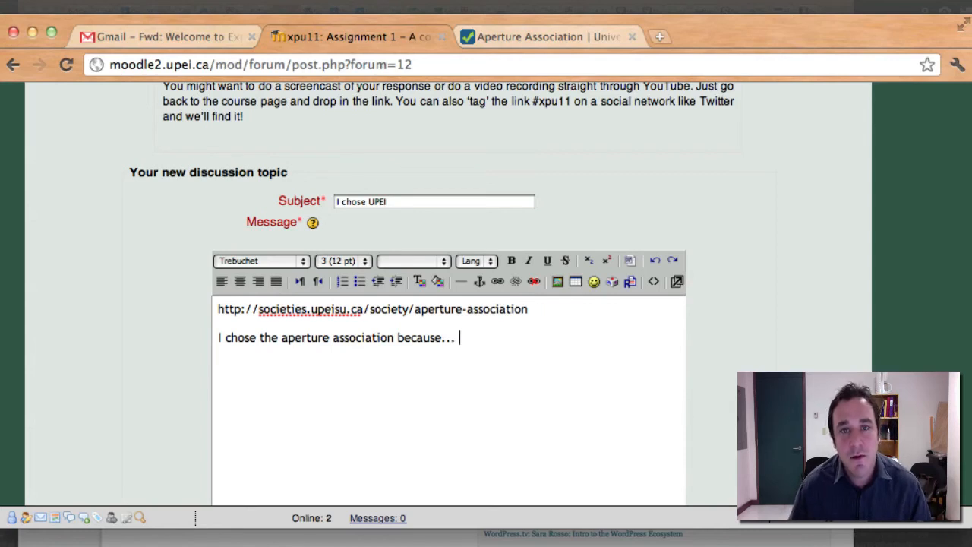
Post the discussion to the forum and continue back to the Assignment 1 forum.
{"action": "scroll", "scroll_direction": "down", "scroll_amount": 3}
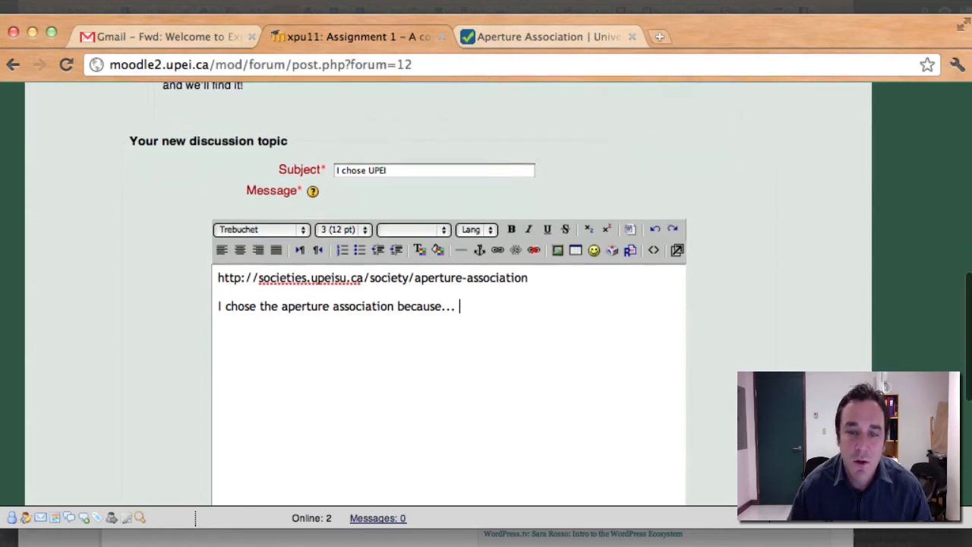
{"action": "scroll", "scroll_direction": "down", "scroll_amount": 3}
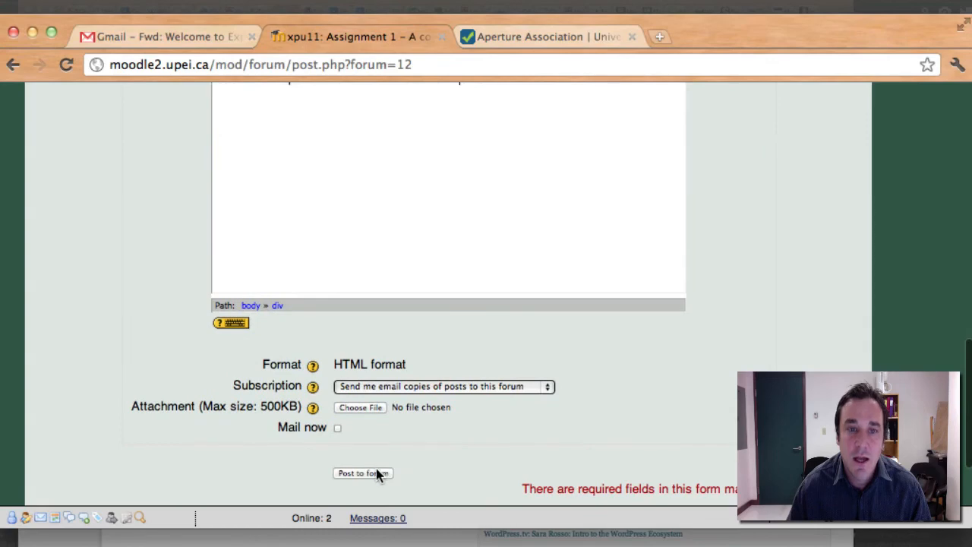
{"action": "left_click", "coordinate": [363, 473]}
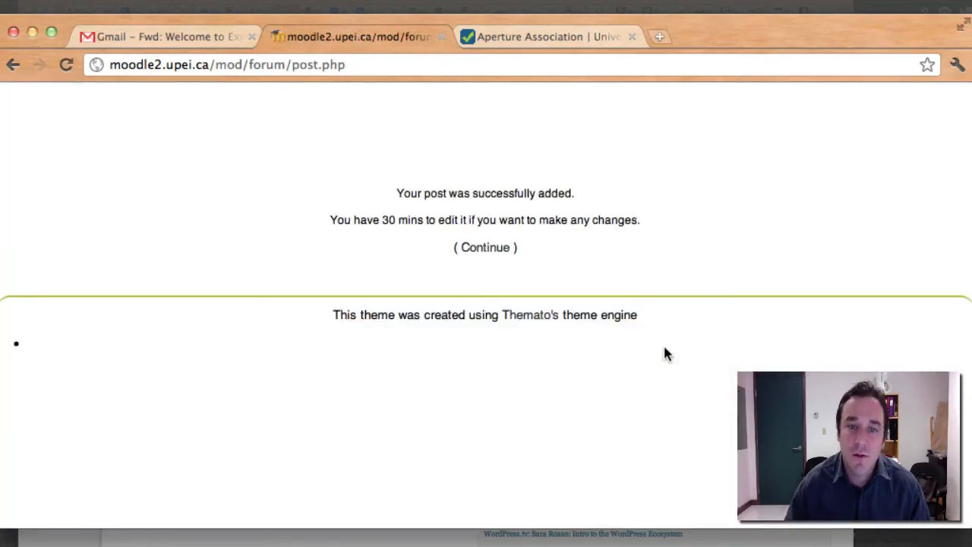
{"action": "left_click", "coordinate": [485, 246]}
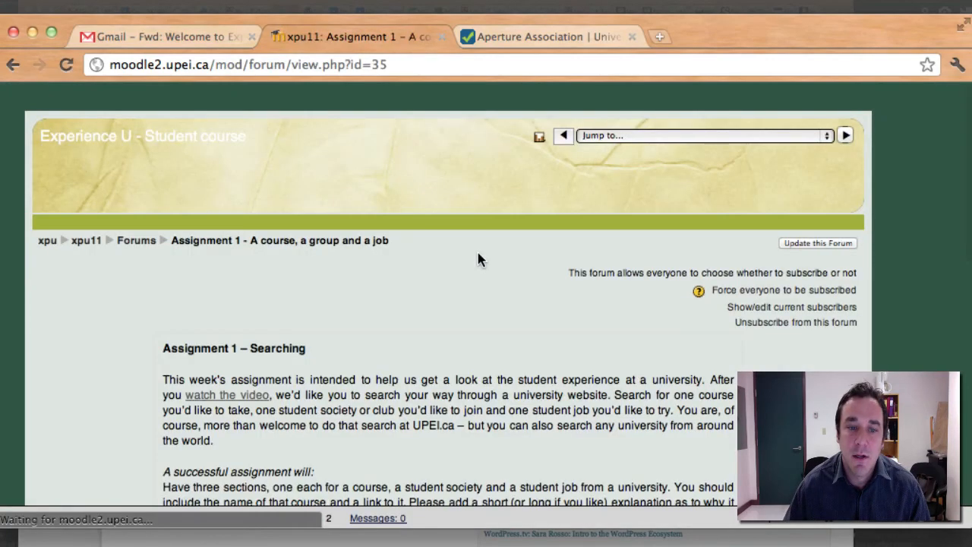
View the newly listed 'I chose UPEI' discussion with its Aperture Association link and explanation.
{"action": "scroll", "scroll_direction": "down", "scroll_amount": 3}
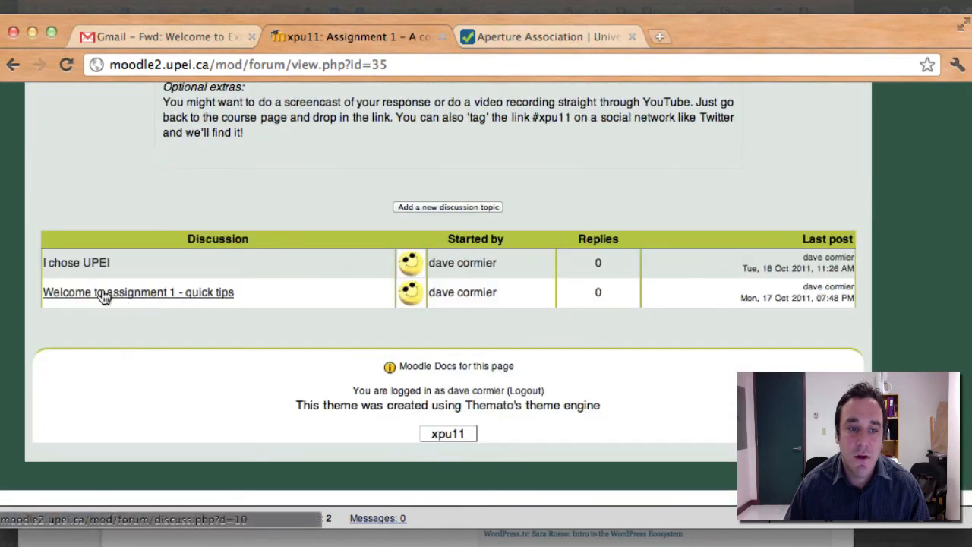
{"action": "mouse_move", "coordinate": [486, 207]}
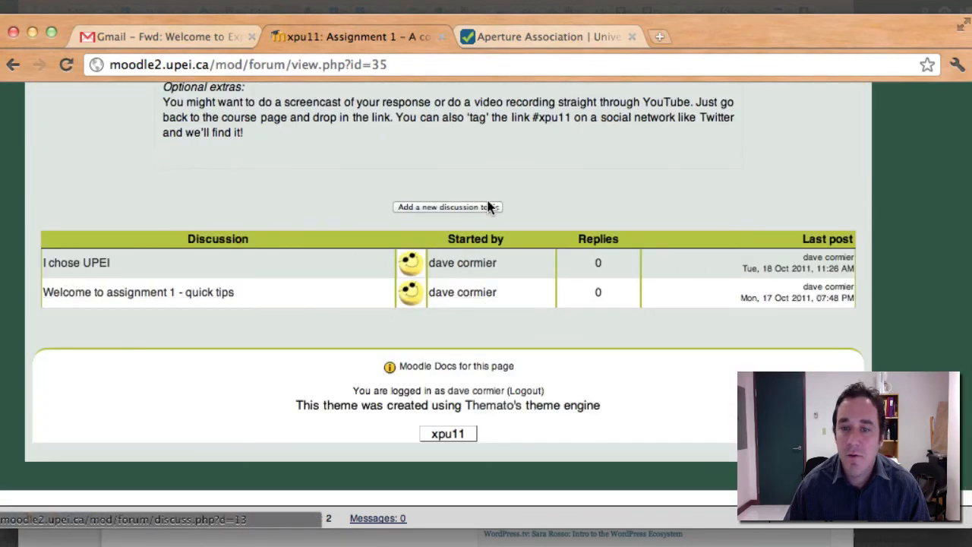
{"action": "mouse_move", "coordinate": [76, 263]}
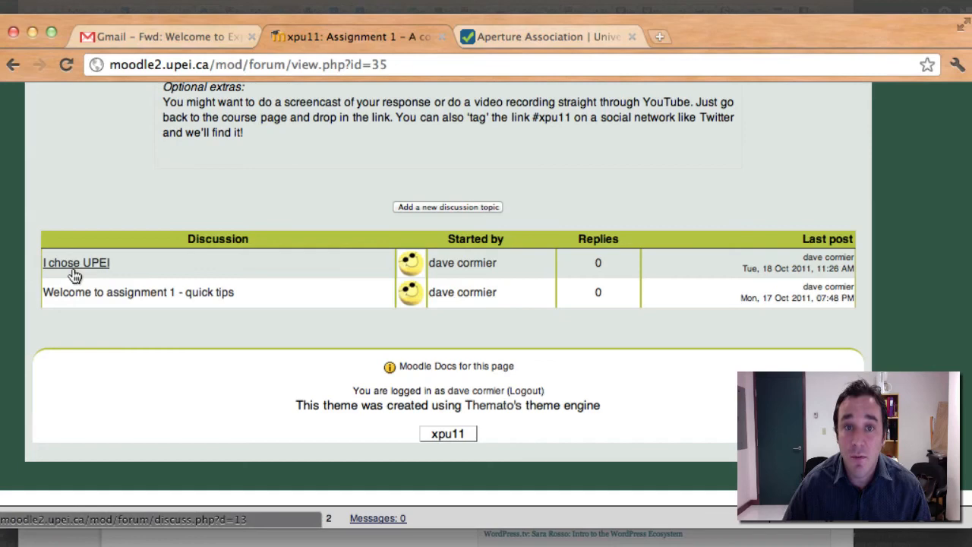
{"action": "left_click", "coordinate": [76, 261]}
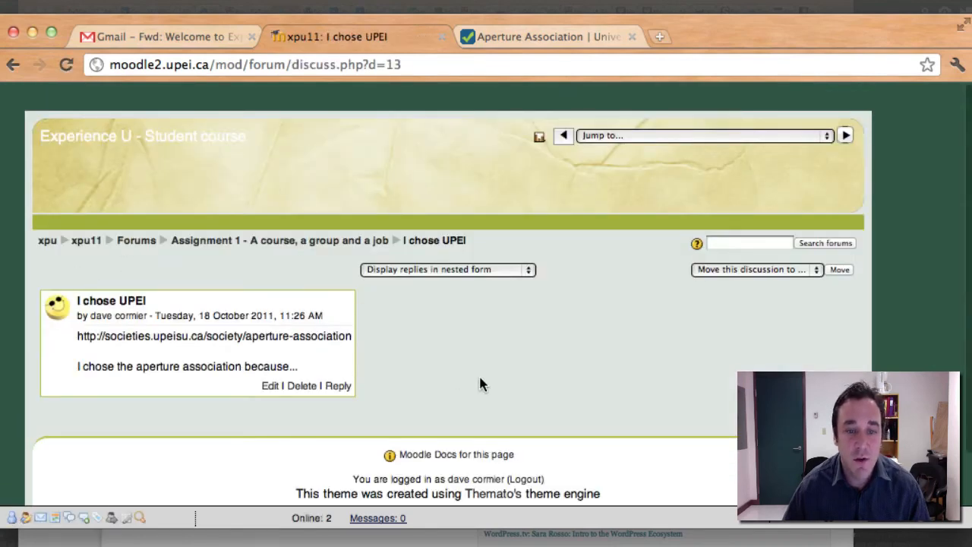